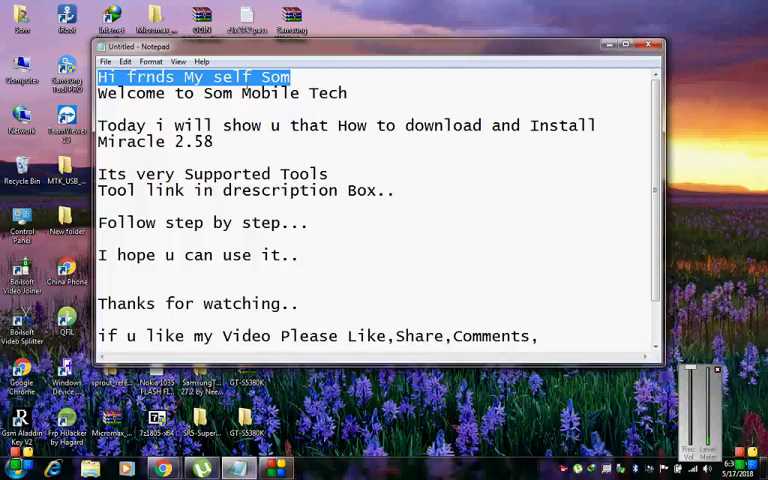
Highlight the greeting and the like-and-share reminder lines in the tutorial notes.
left_click_drag(208, 92, 348, 92)
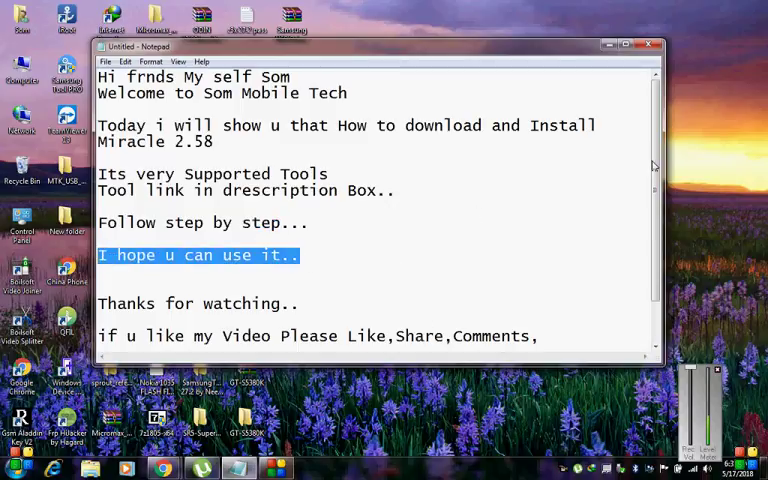
scroll("down", 3)
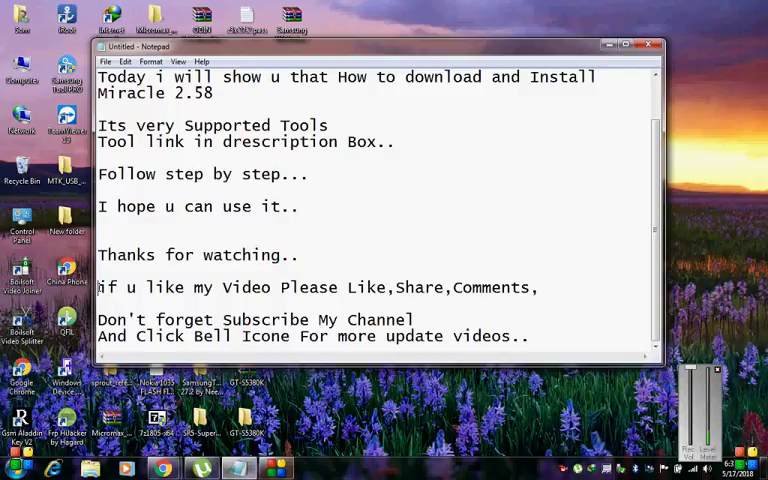
left_click_drag(98, 288, 436, 288)
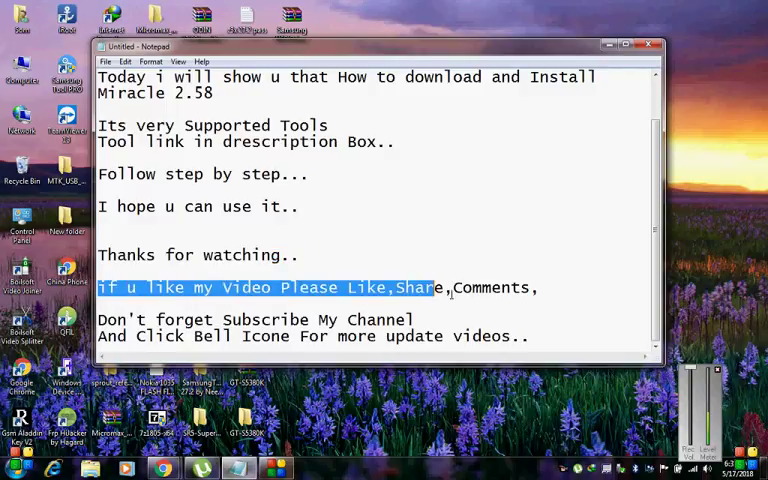
left_click_drag(436, 288, 536, 288)
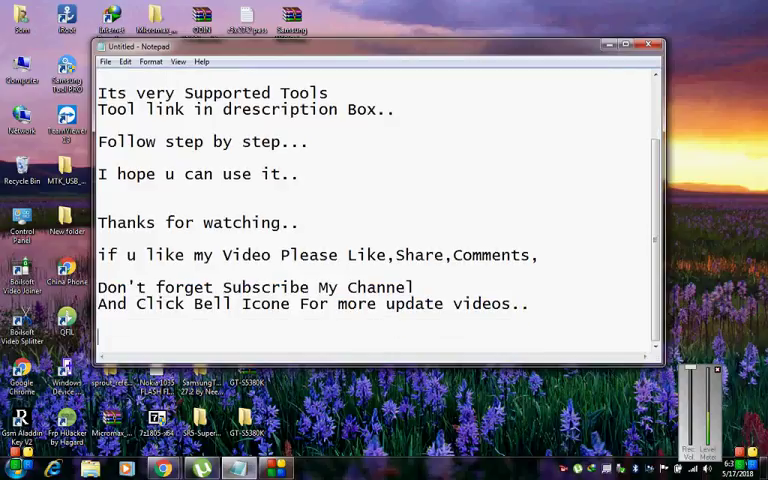
Add a new line reading "Now open Chrome" at the end of the notes.
type("Now open")
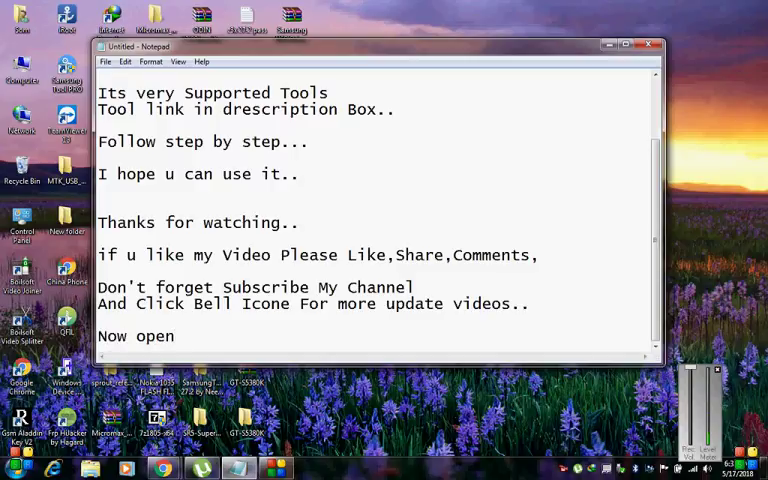
type("Chro")
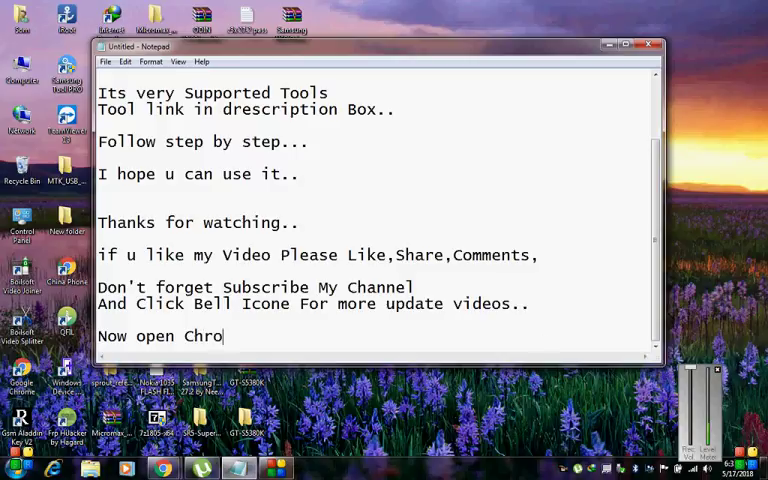
type("me")
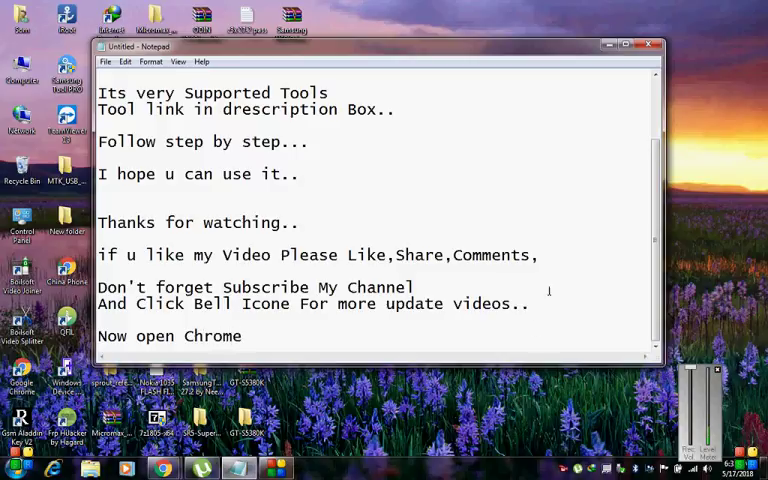
Switch to Chrome, return to the Miracle Box crack blog post and follow its download link to MEGA.
left_click(628, 46)
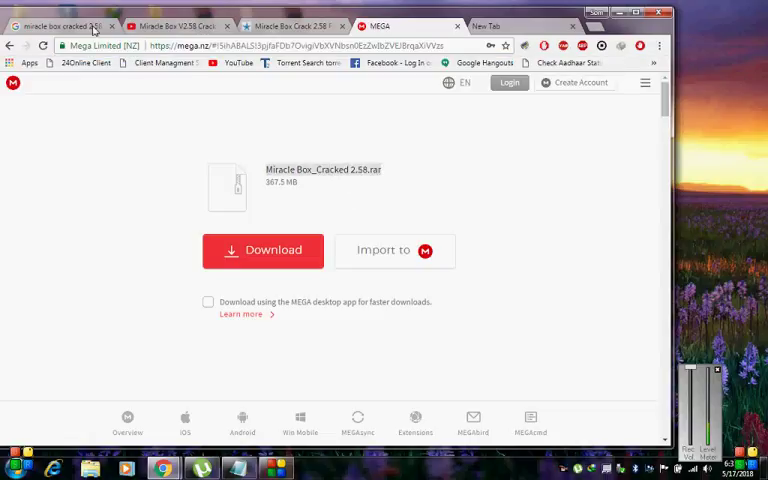
left_click(56, 26)
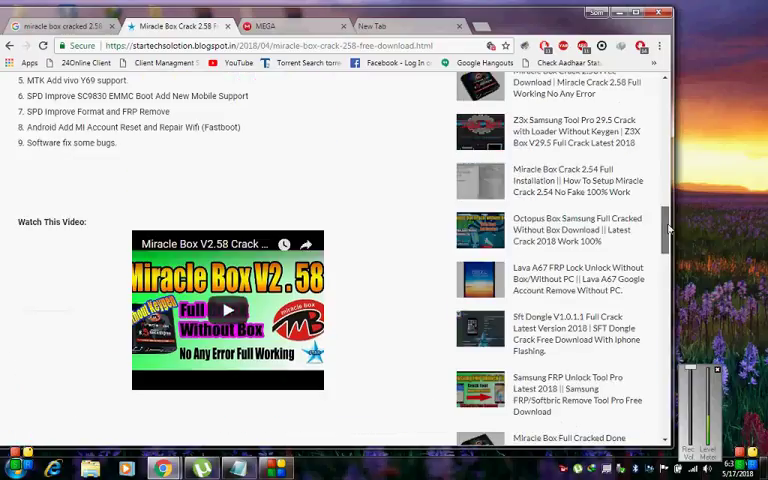
scroll("down", 3)
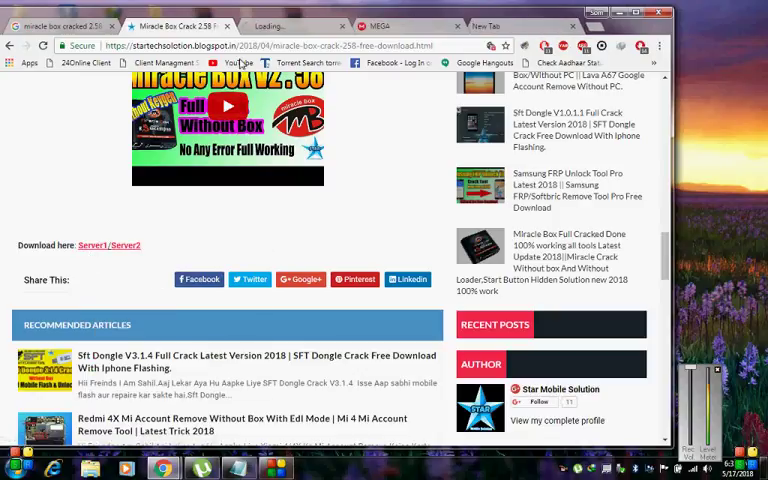
left_click(92, 244)
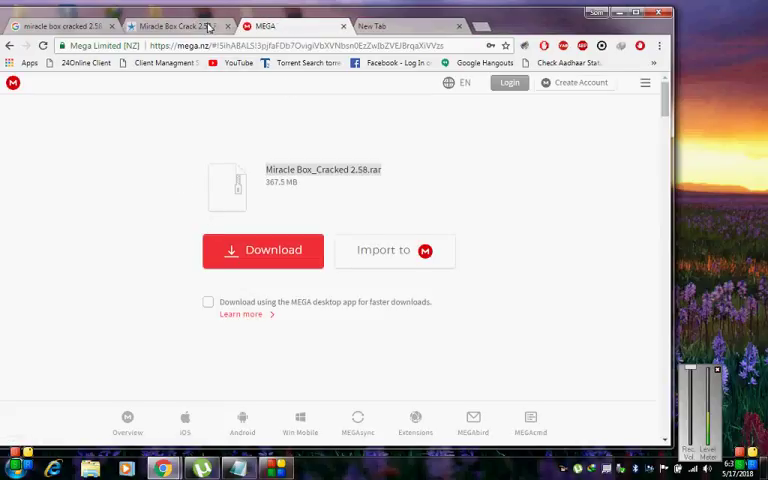
Solve the Getsurl robot check by picking the store front images and submit it.
right_click(88, 244)
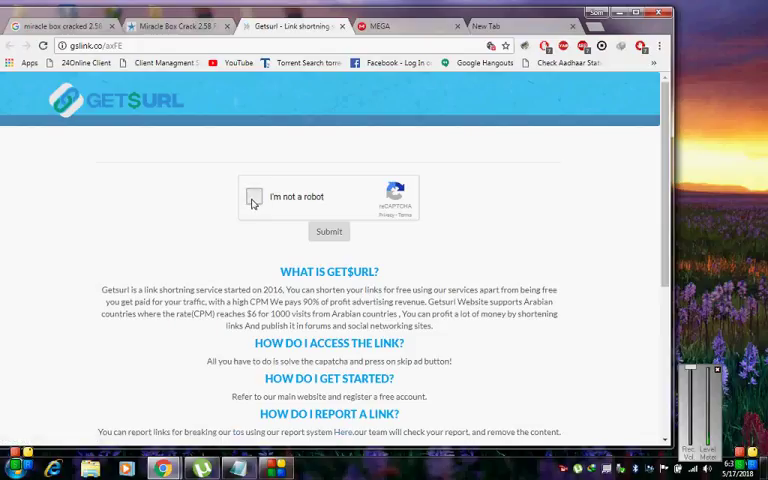
left_click(254, 196)
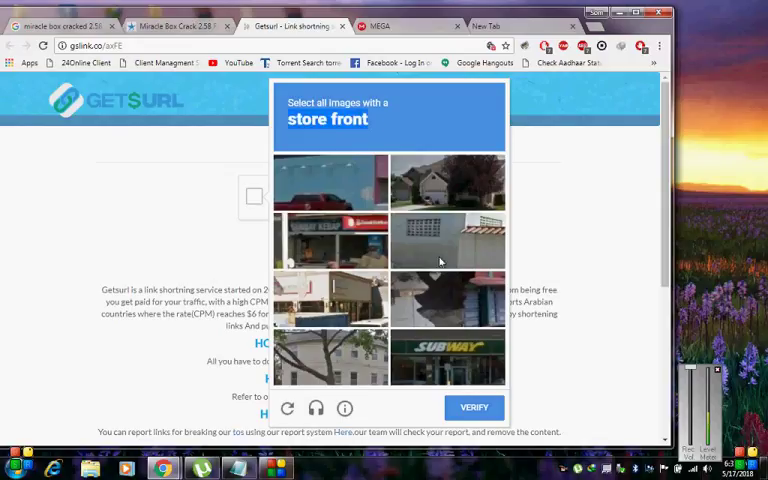
left_click(448, 360)
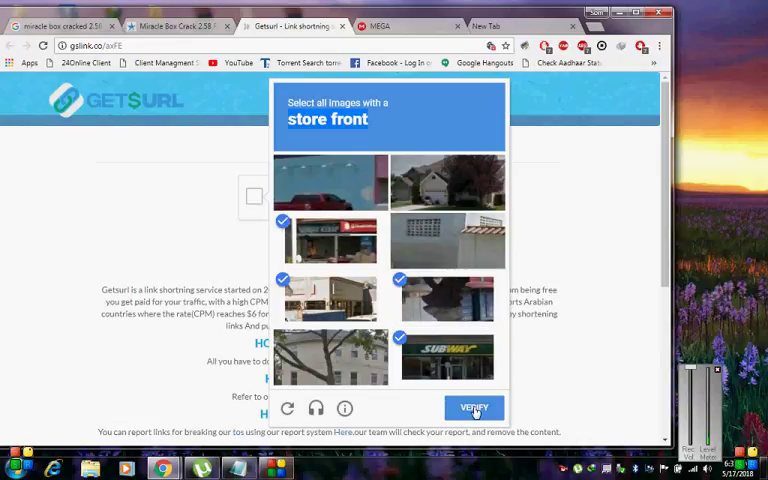
left_click(472, 408)
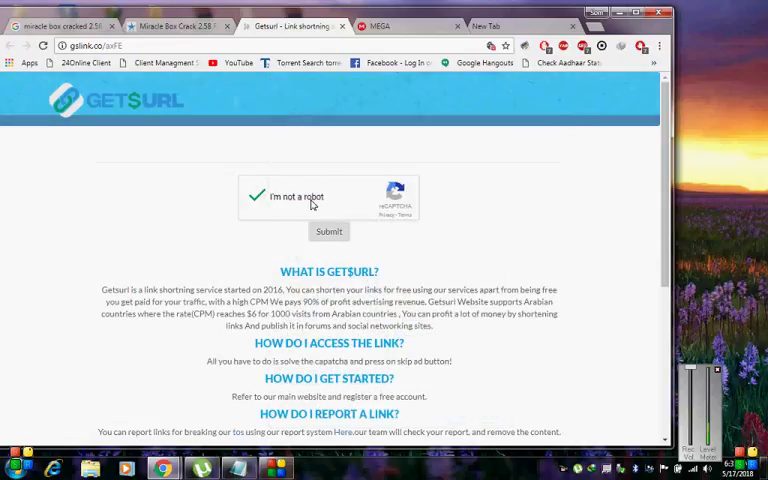
left_click(328, 232)
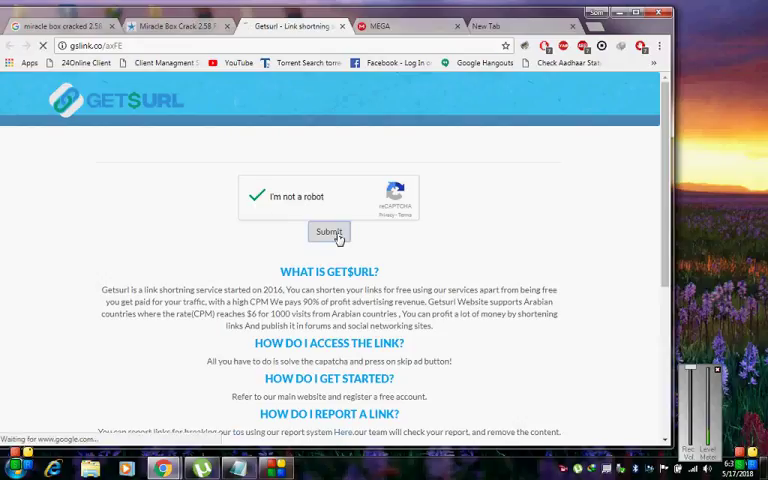
Skip the advert and start downloading the Miracle Box_Cracked 2.58 archive from MEGA.
left_click(328, 232)
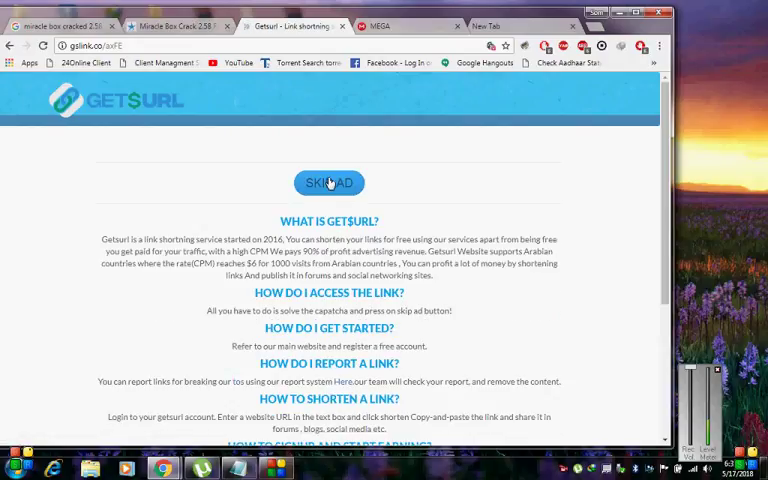
left_click(328, 184)
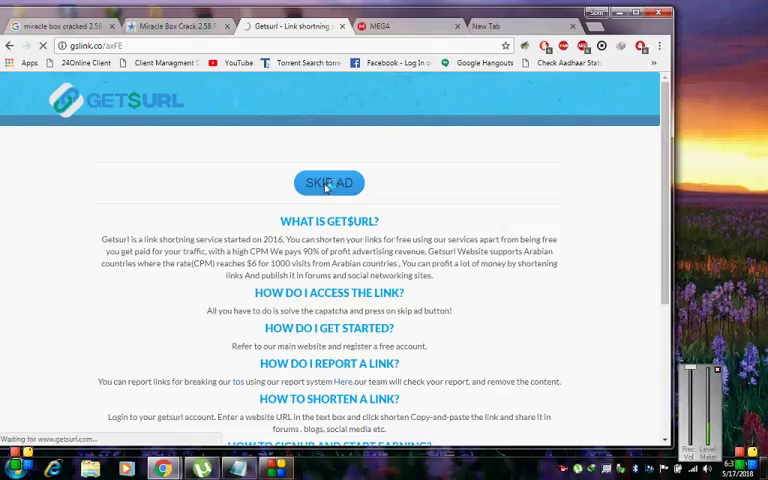
mouse_move(328, 184)
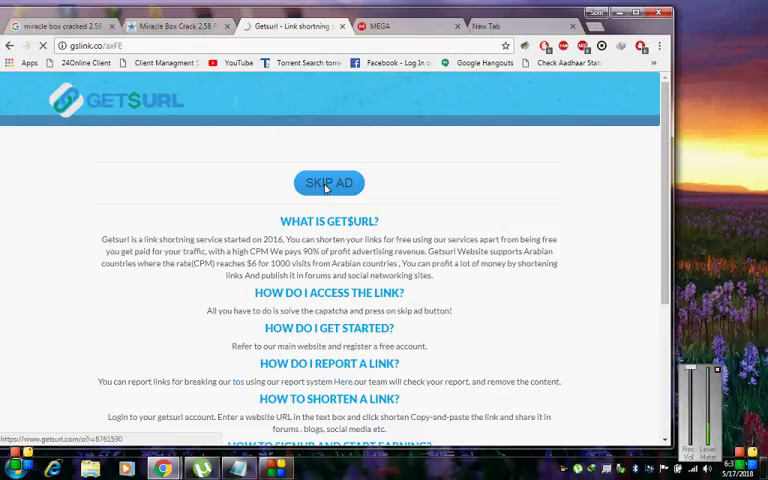
left_click(328, 182)
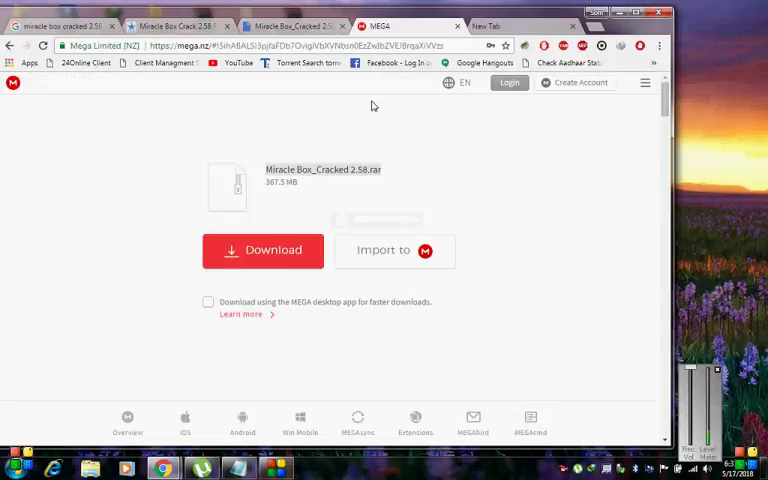
left_click(264, 250)
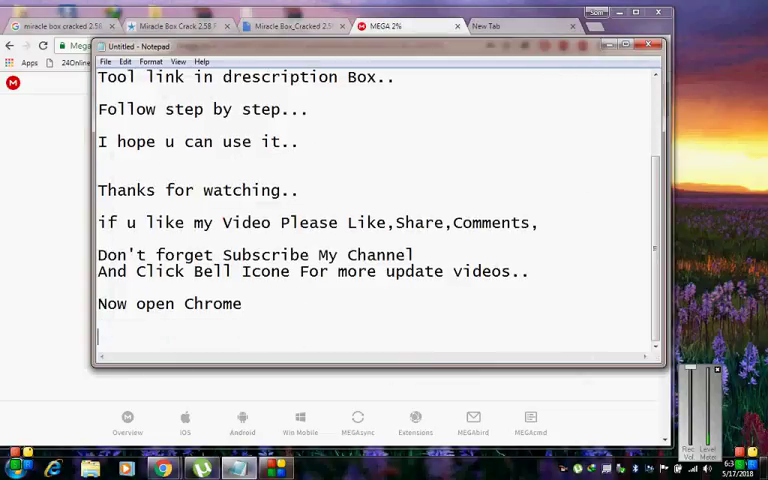
Add the lines "I have downloaded", "download process done" and "now install and use...." to the notes.
type("I have d")
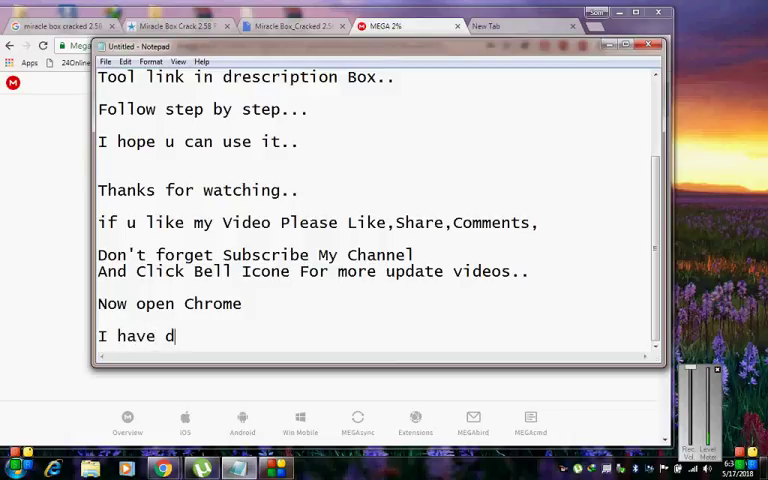
type("ownloade")
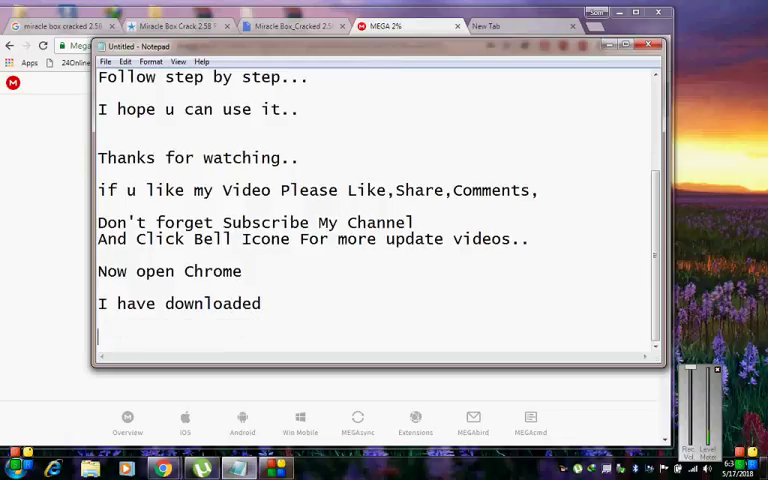
type("do")
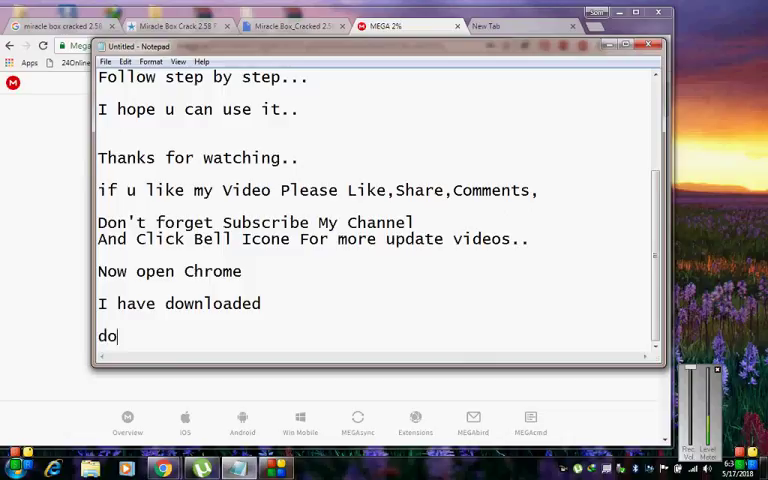
type("wnload process d")
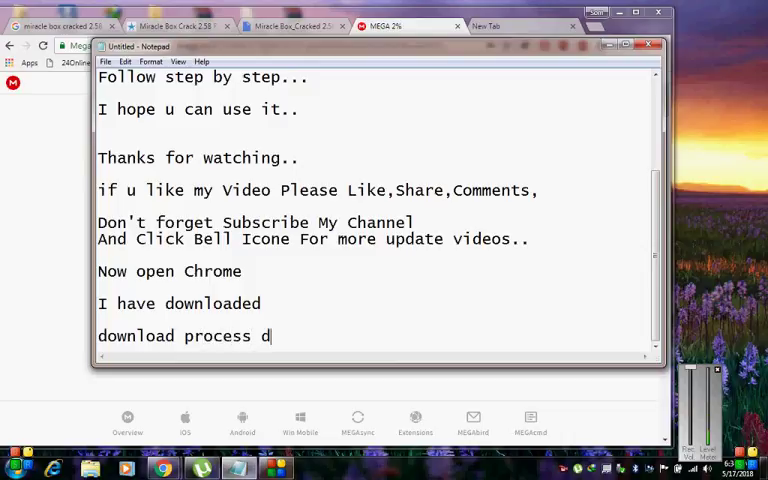
type("one")
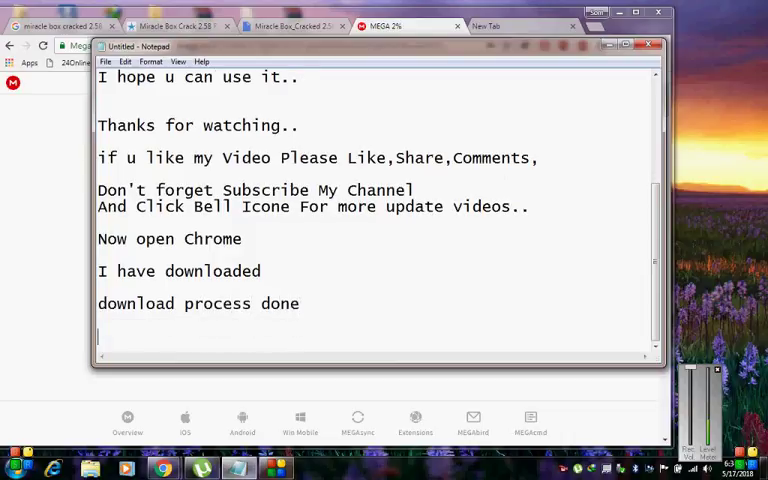
type("now")
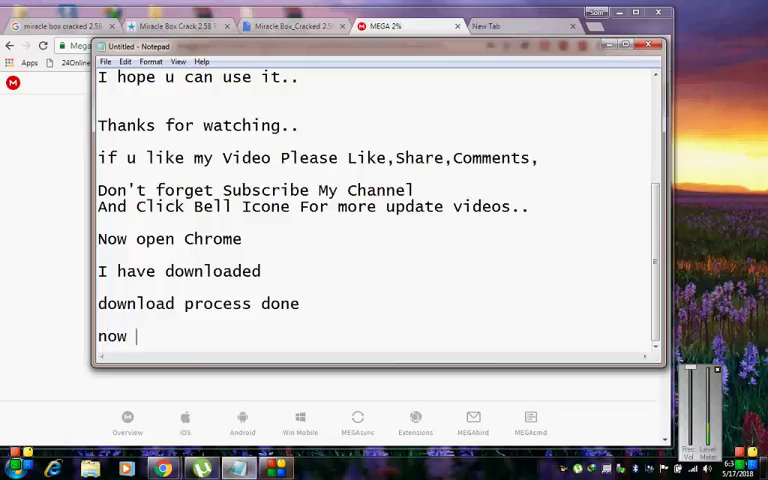
type("install and")
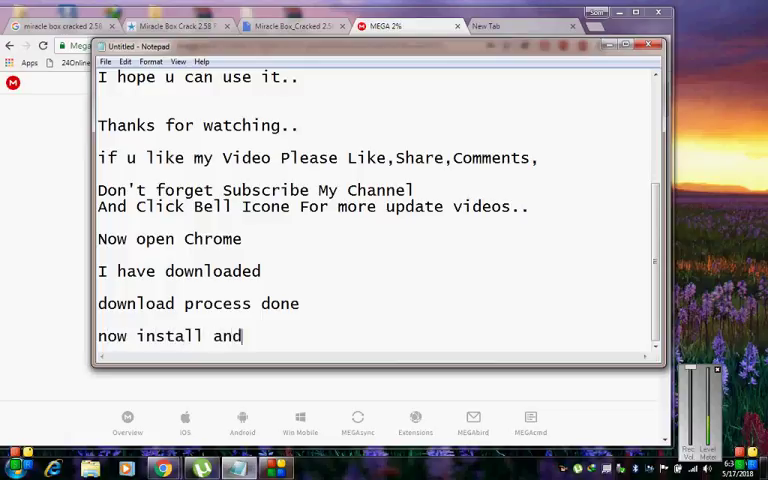
type("use")
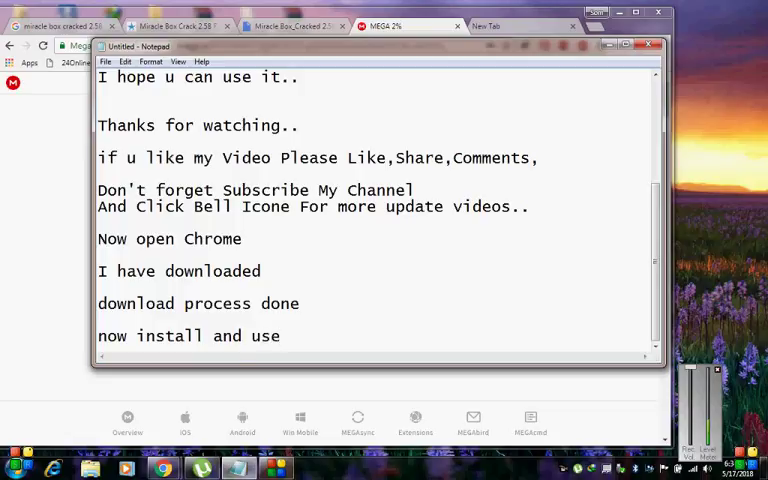
type("....")
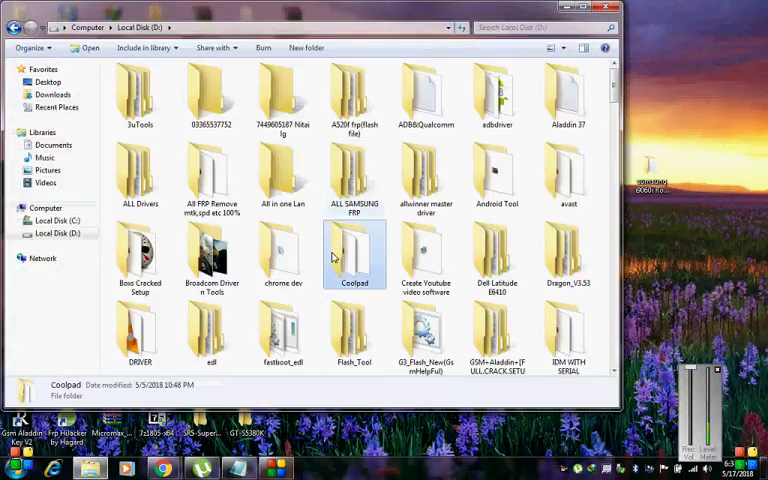
Open the Miracle Box_Cracked 2.58 RAR archive on Local Disk D.
scroll("down", 3)
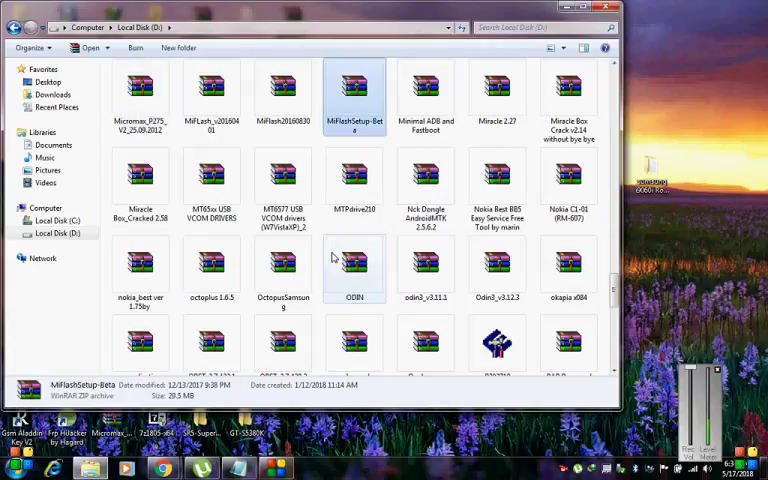
left_click(568, 96)
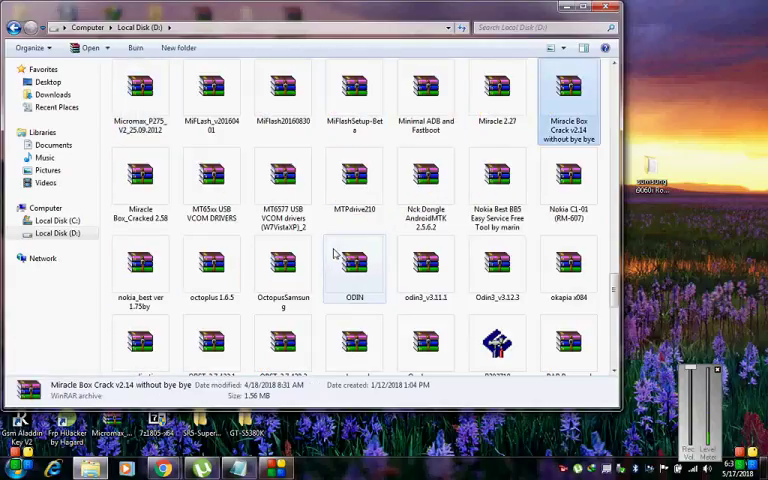
left_click(140, 184)
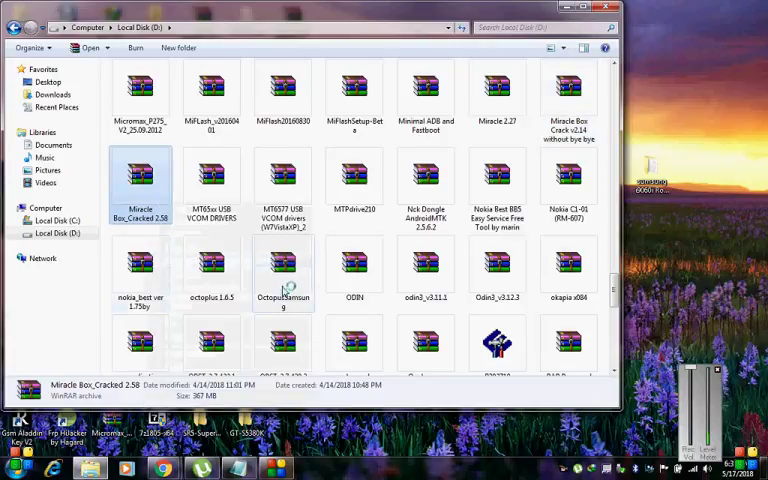
double_click(140, 180)
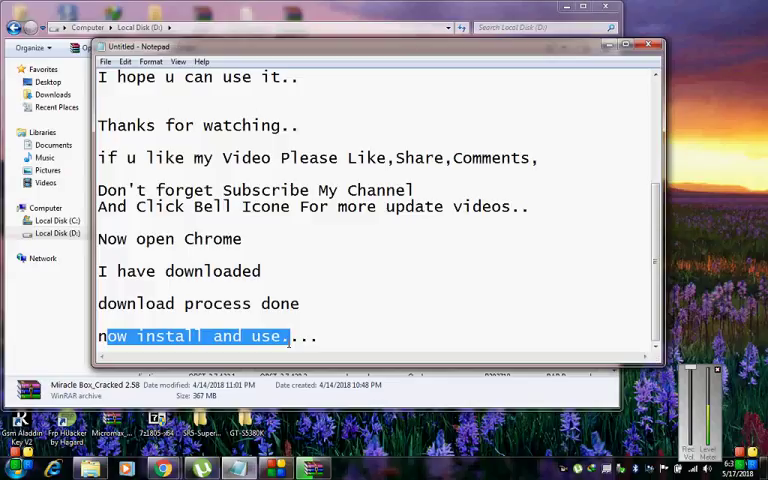
Add an "Extract Rar File" line at the end of the notes.
left_click(318, 336)
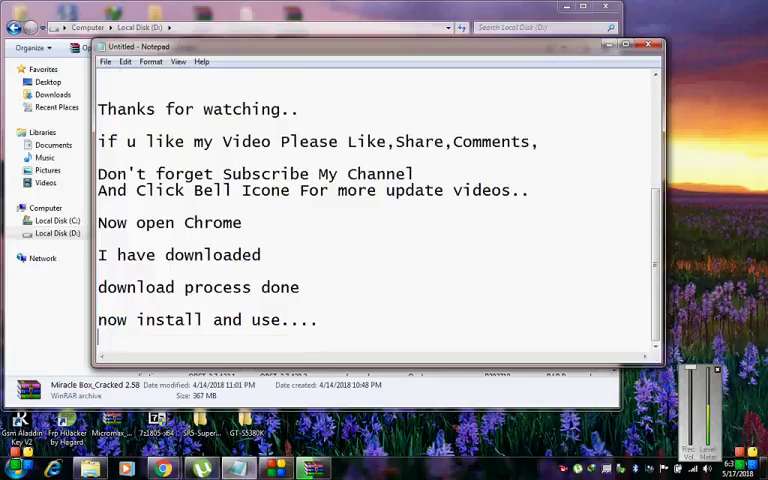
type("Ext")
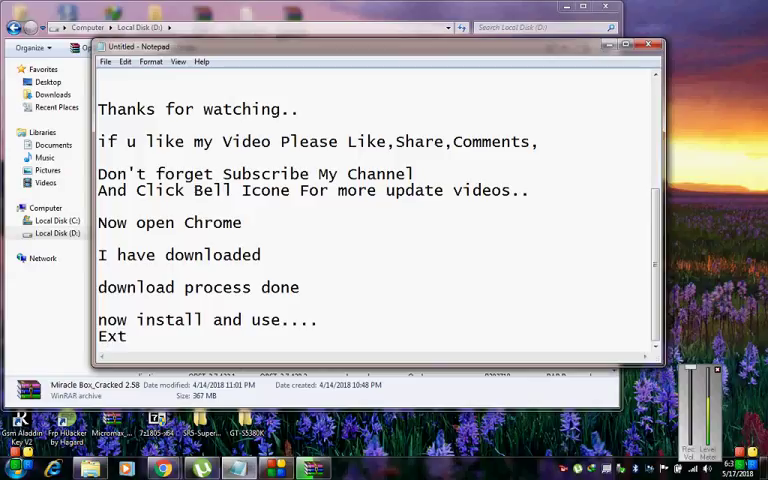
type("ract to")
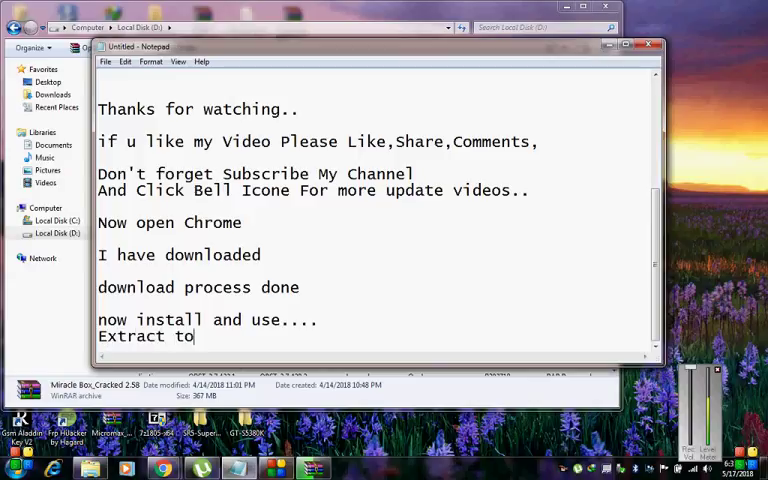
key("BackSpace")
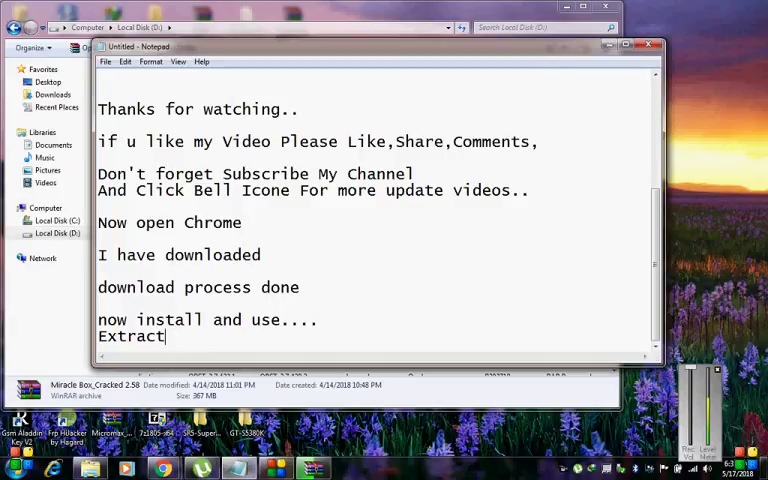
type("Rar F")
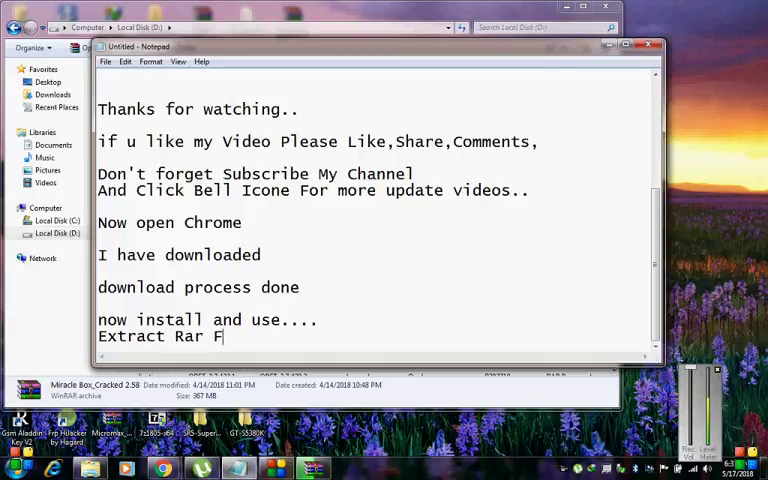
type("ile")
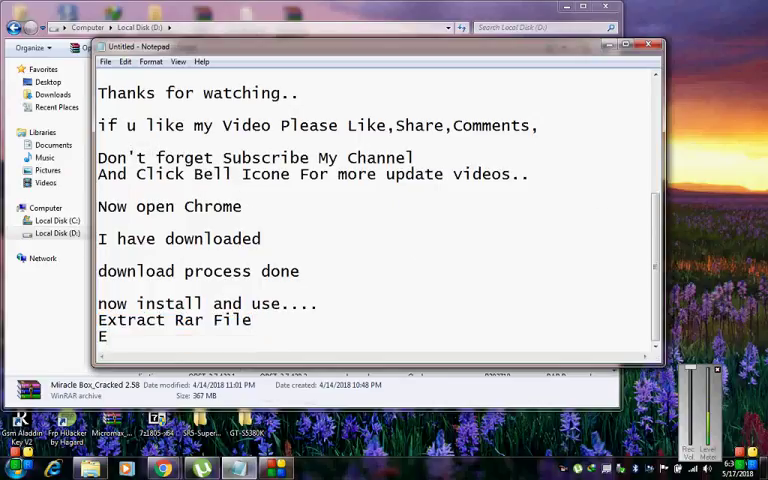
Begin an "Extract complete" line noting extraction finished.
type("xtract")
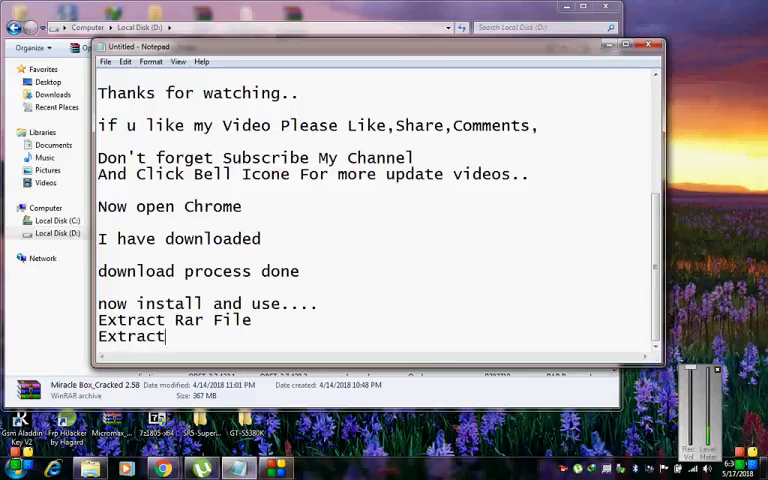
type("comp")
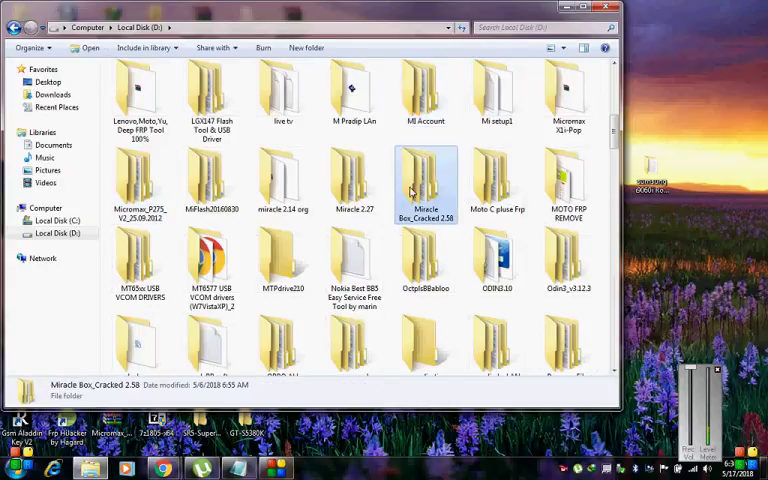
Open the extracted Miracle Box_Cracked 2.58 folder and bring up actions for its application file.
double_click(426, 182)
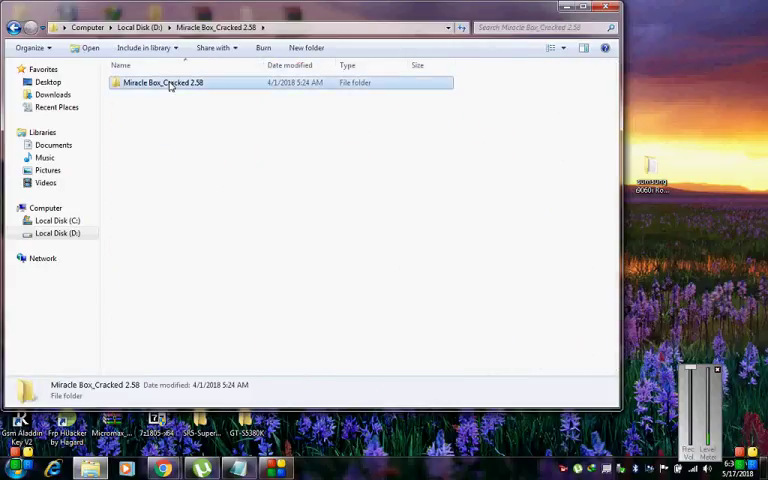
double_click(164, 82)
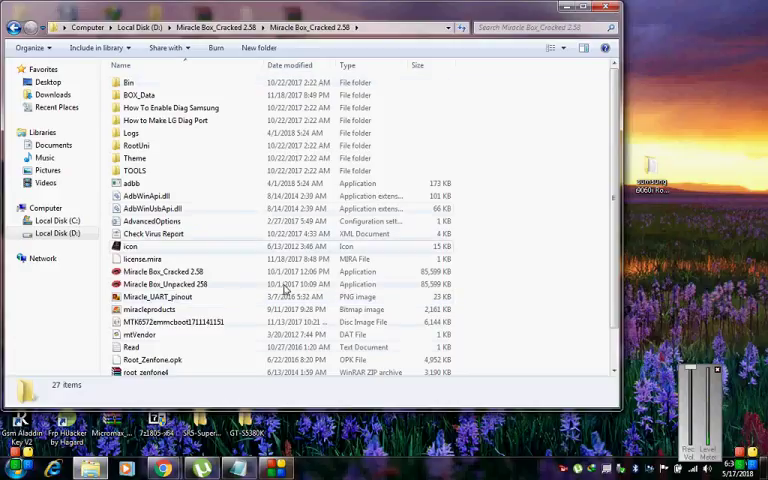
left_click(164, 272)
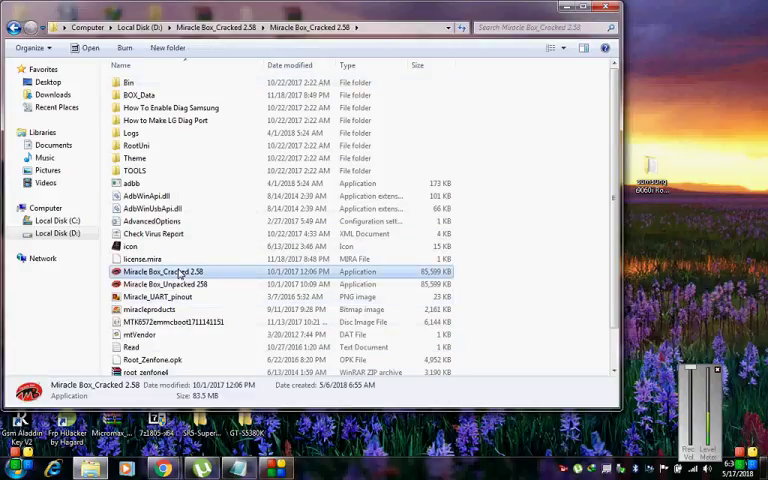
right_click(160, 272)
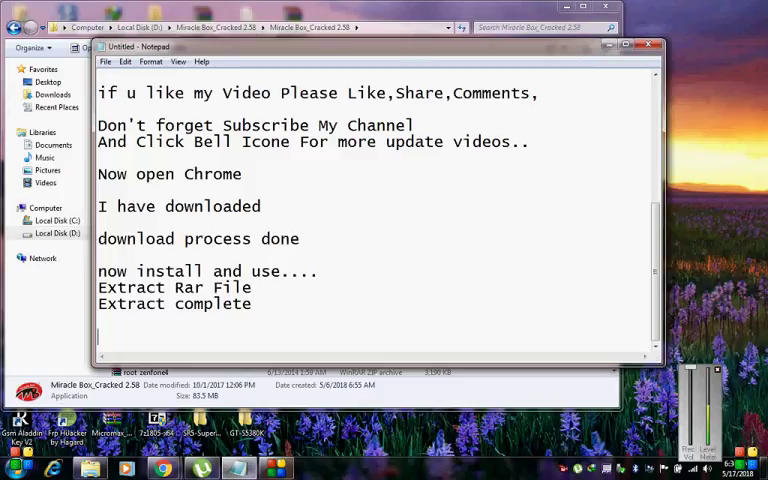
Write "Now click Run as administrator" on a new line, fixing a typo after Now.
type("Now")
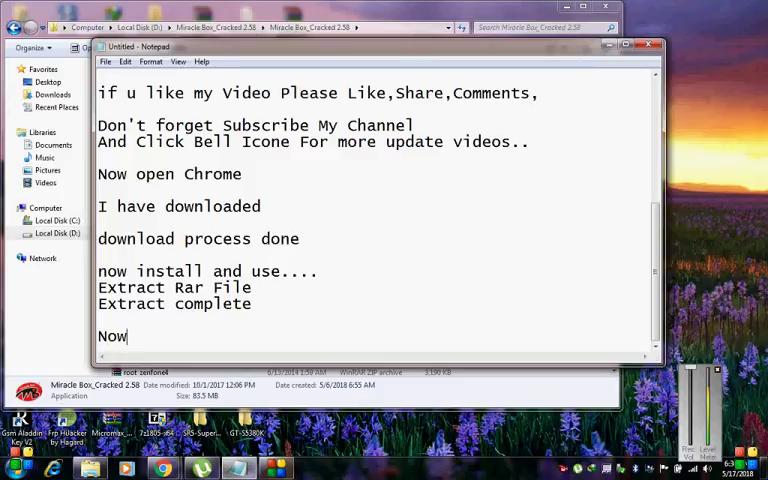
type("clic")
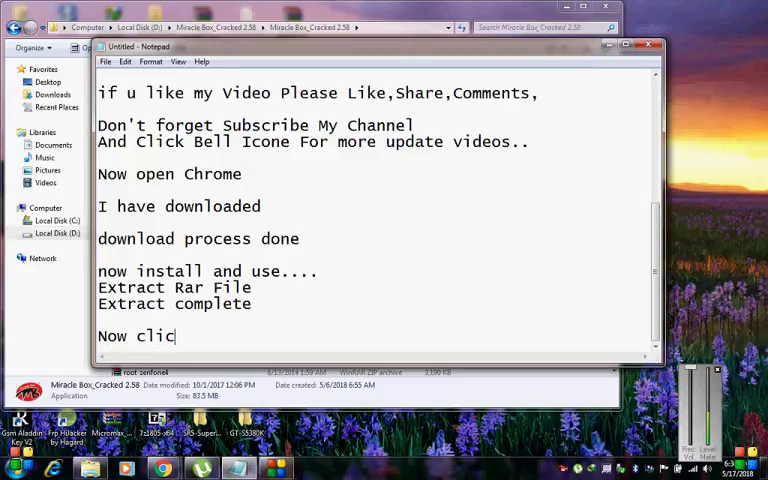
key("BackSpace")
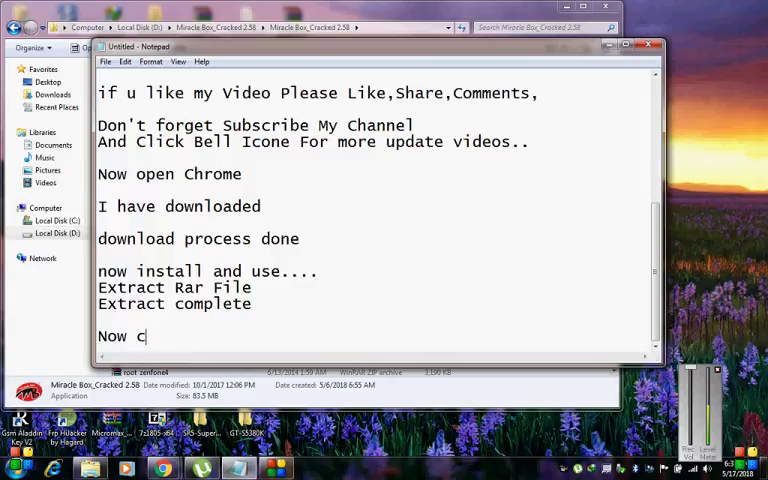
key("backspace")
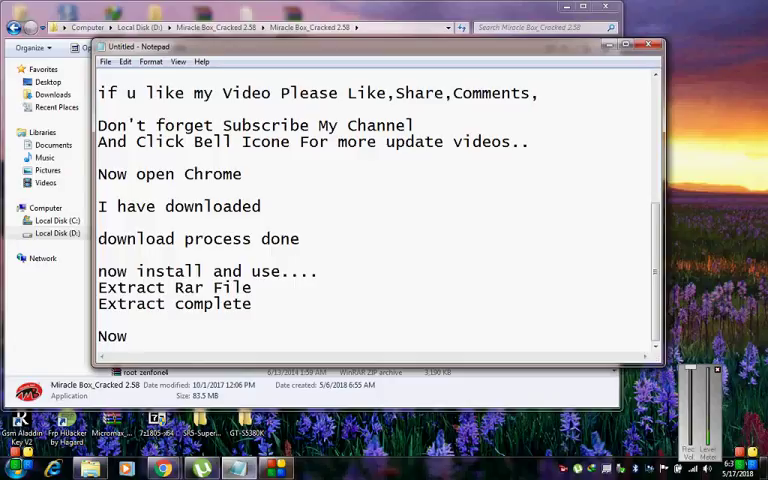
type("Ru")
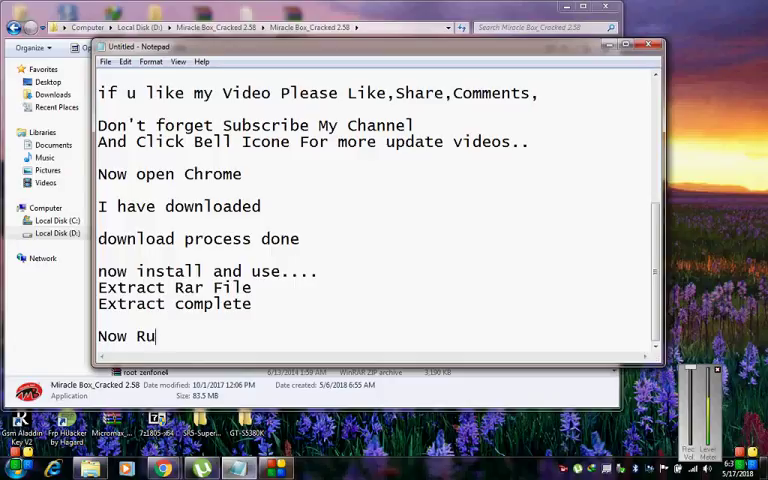
type("n")
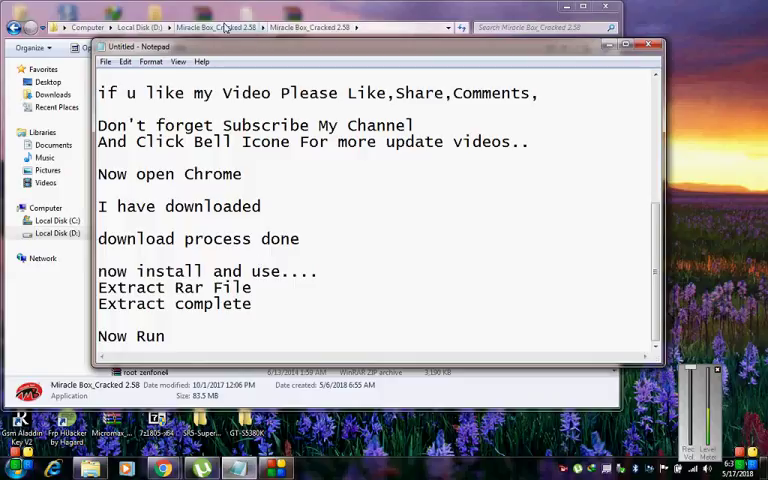
right_click(162, 272)
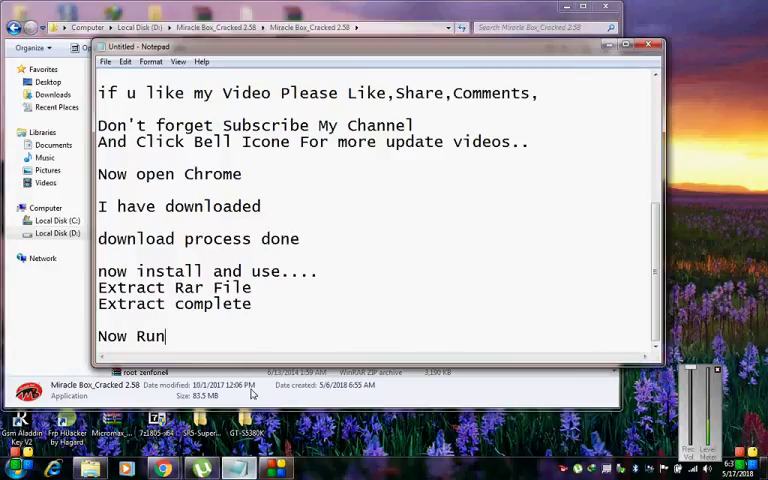
type("as")
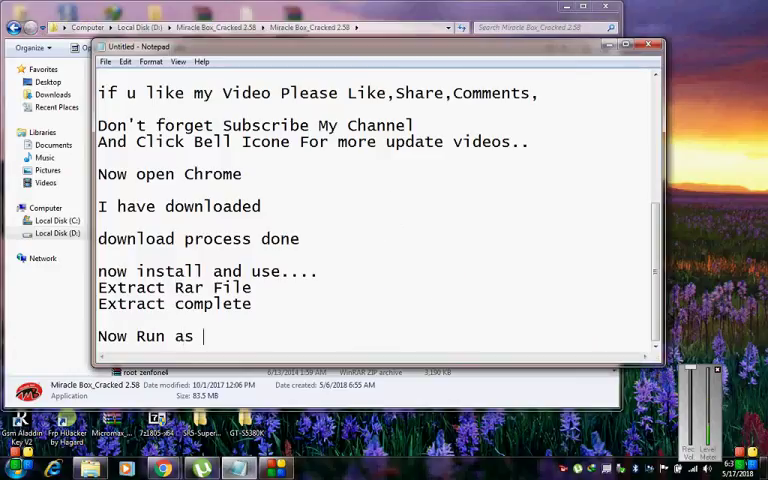
type("admini")
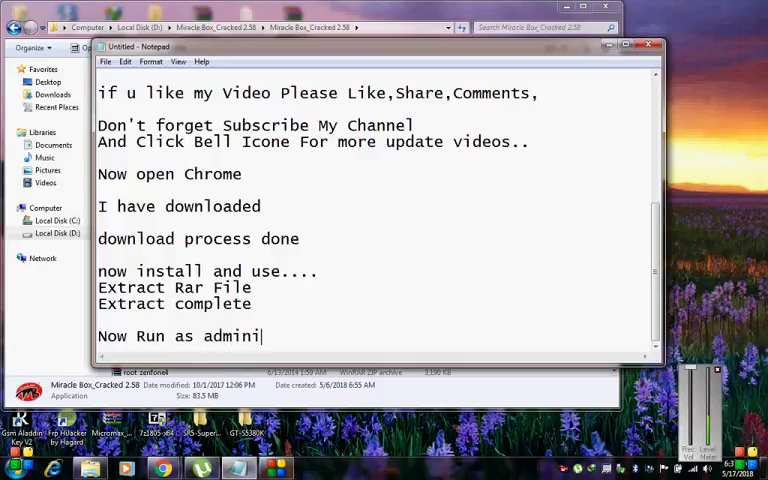
type("strato")
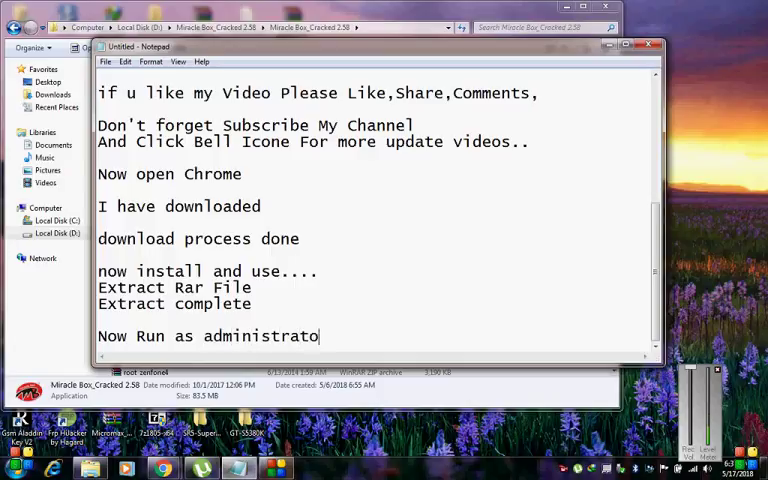
type("r")
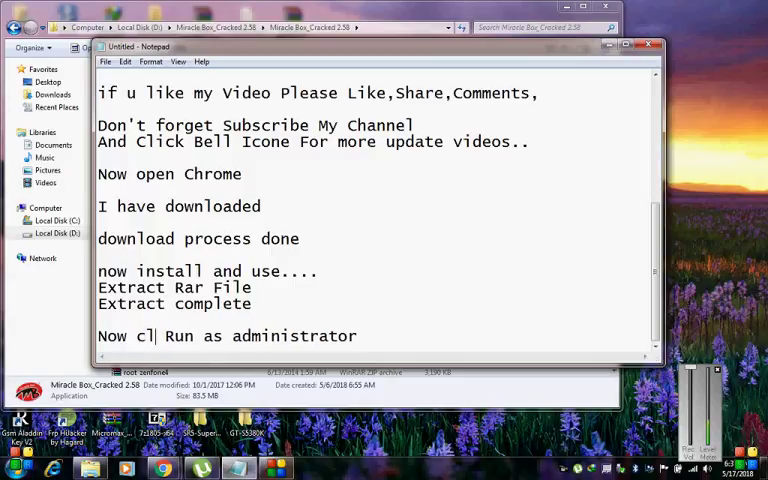
Finish the line with "on Miracle Box_Cracked 2.58" and highlight it.
type("ick")
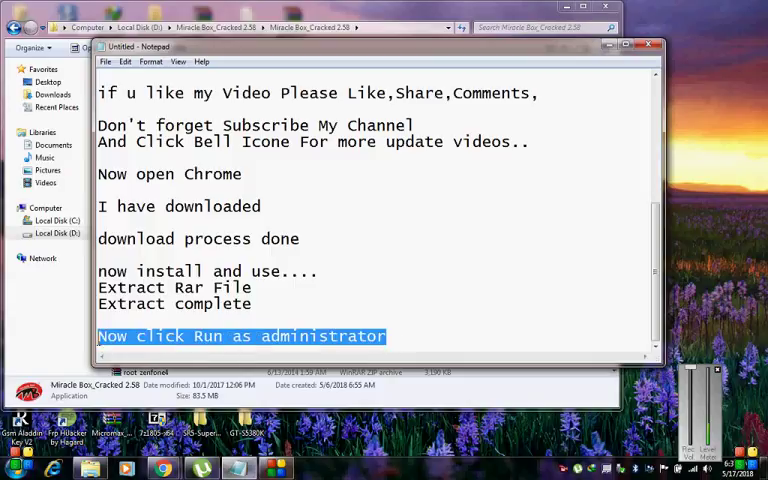
type("on")
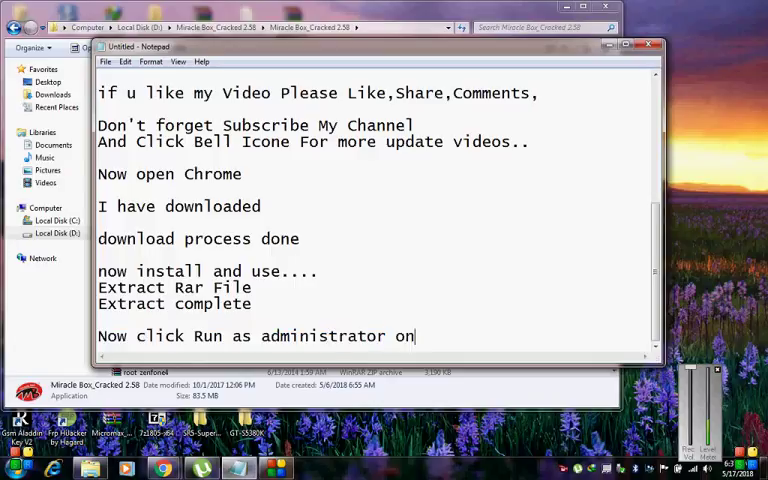
type("Miracle Box_Cracked 2.58")
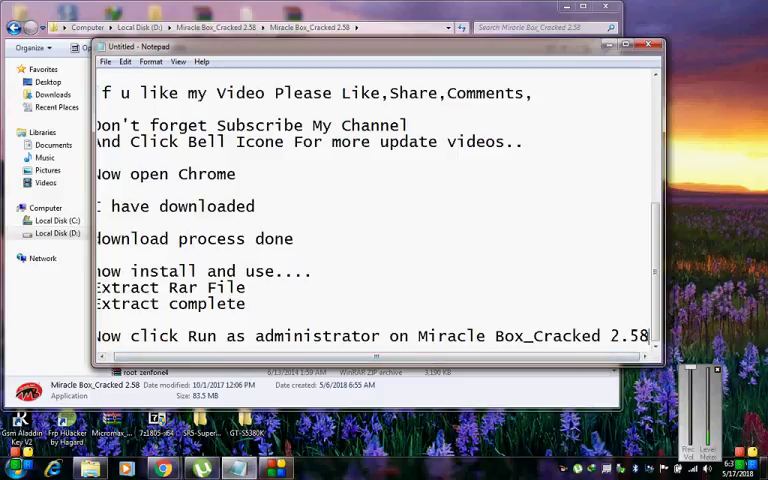
left_click_drag(430, 336, 648, 336)
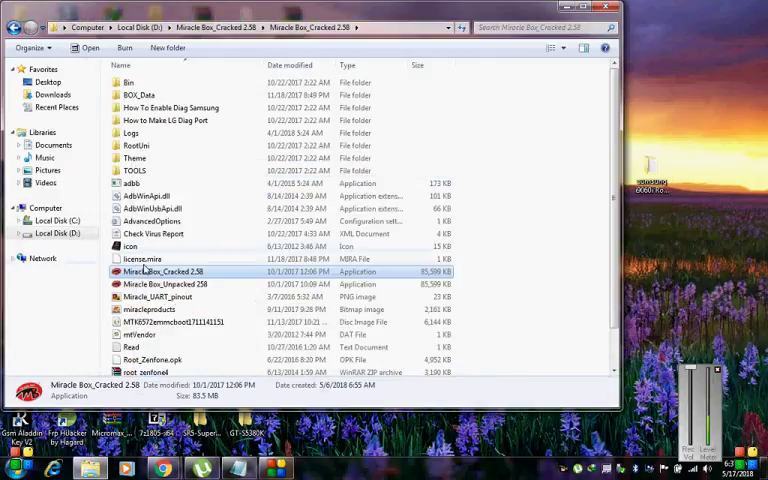
Run Miracle Box_Cracked 2.58.exe as administrator from its right-click actions.
right_click(164, 272)
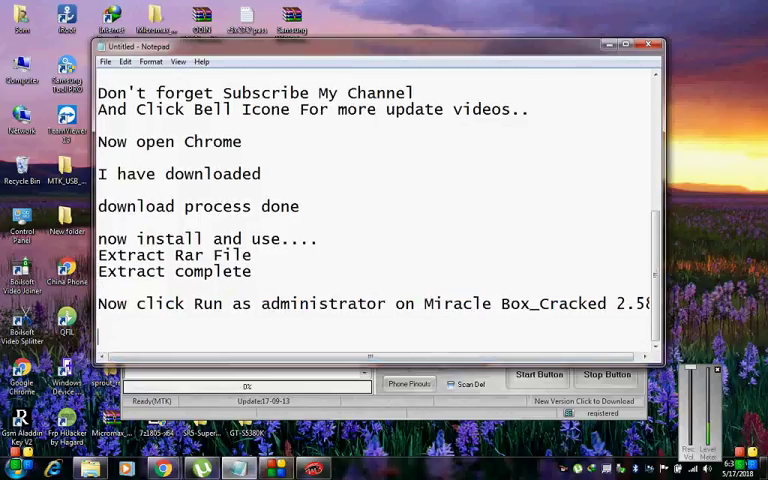
Write "no install no loader copy,,just open extract folder" in the notes.
type("no install no")
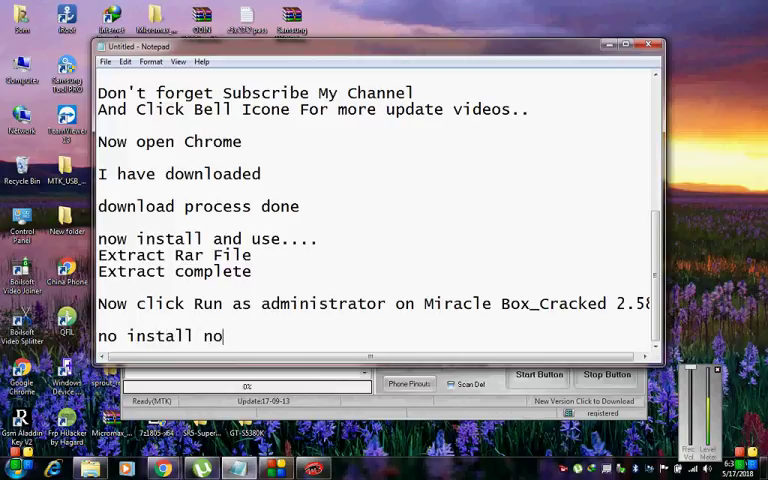
type("loa")
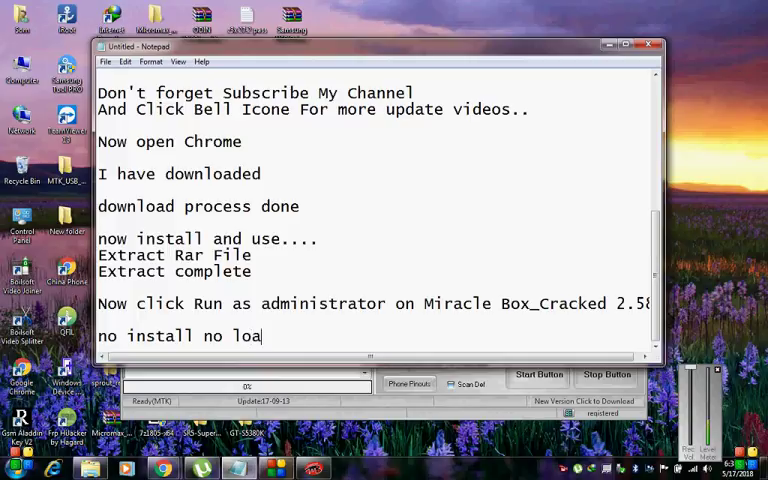
type("der")
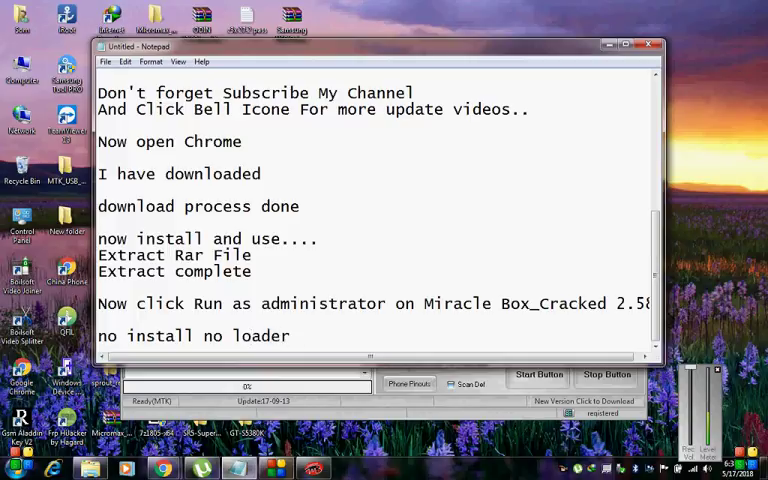
type("copy")
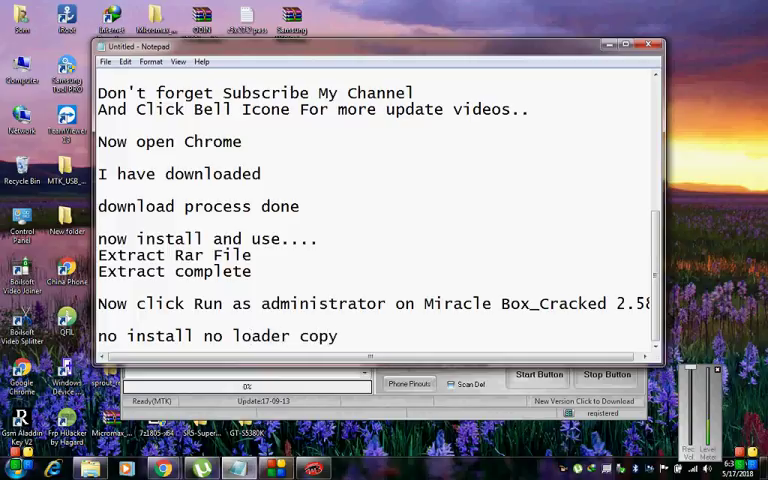
type(",,")
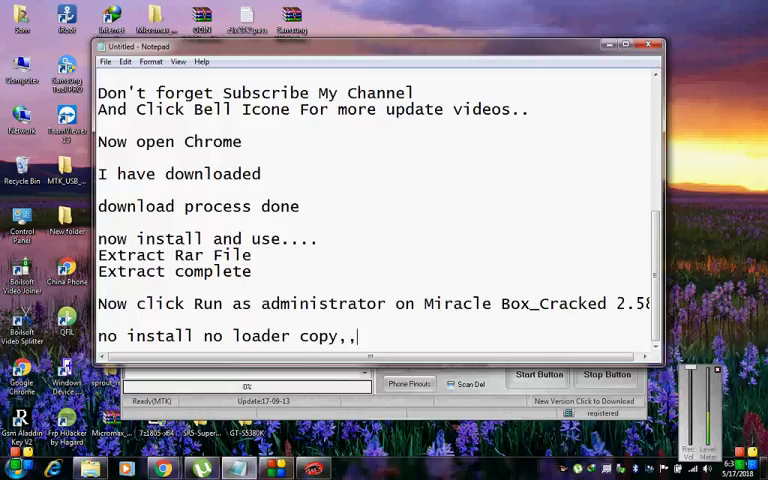
type("just")
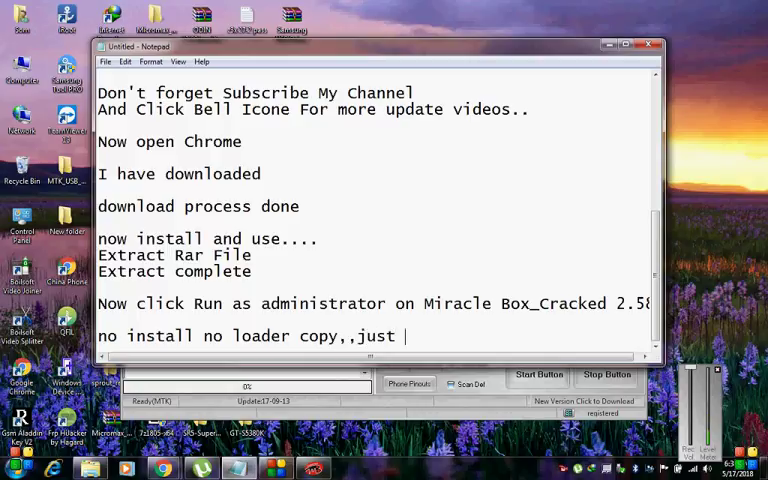
type("open")
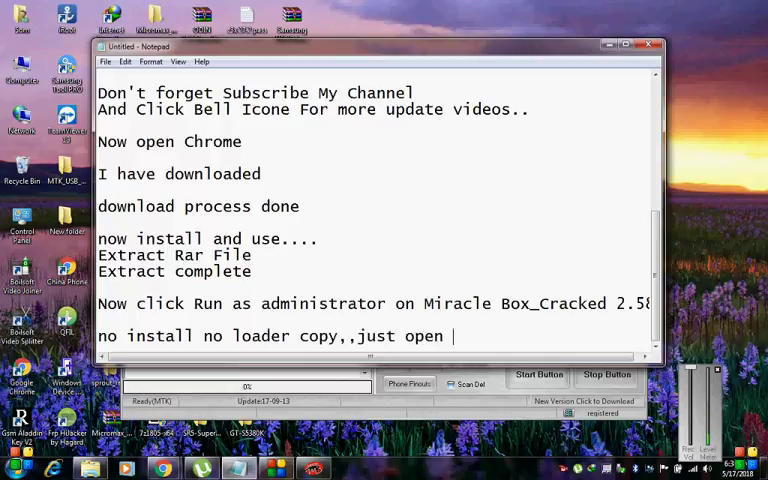
type("extrac")
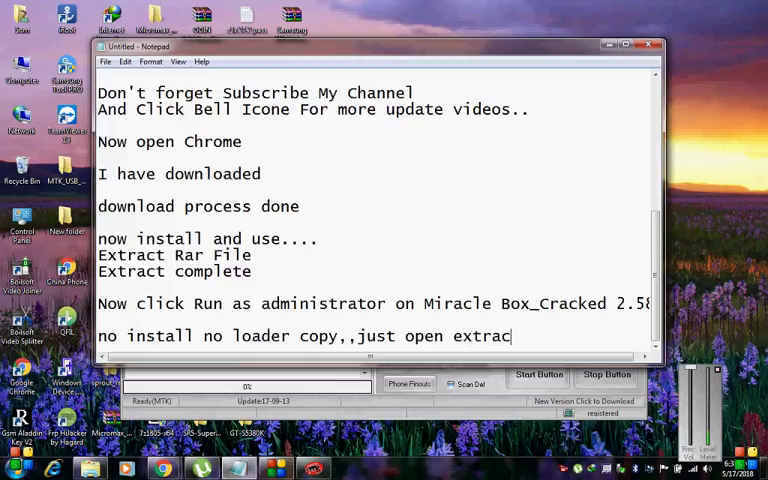
type("fol")
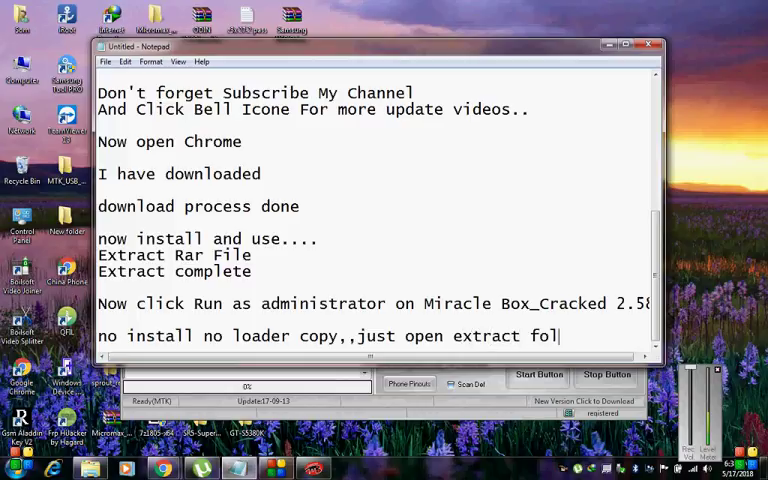
type("der")
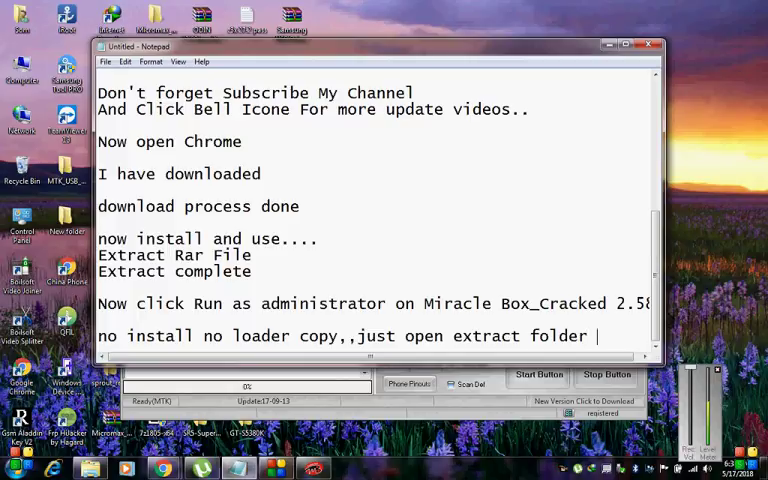
Finish with "n click on Miracle Box_Cracked 2.58..." and begin "Close your".
type("n c")
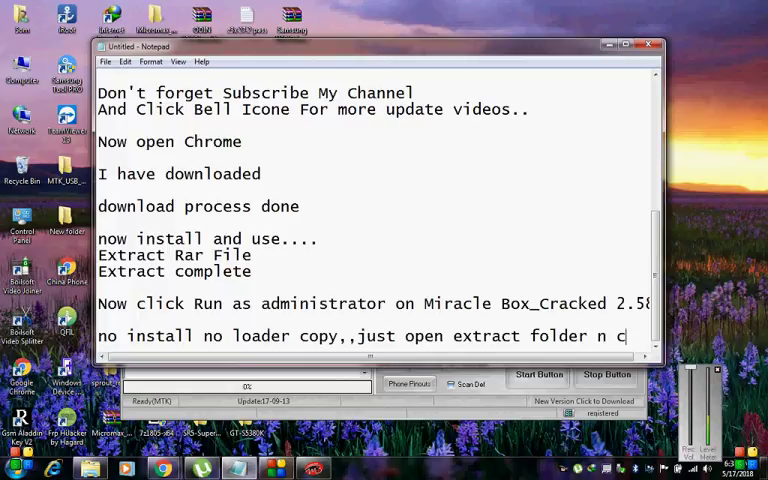
key("Backspace")
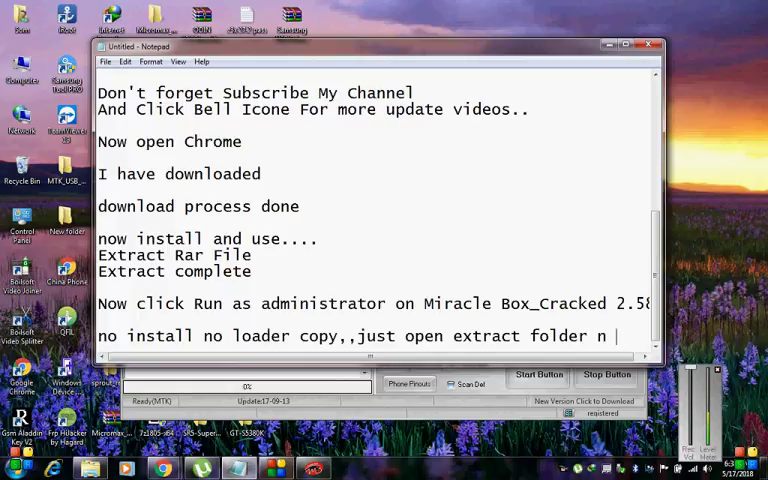
type("click")
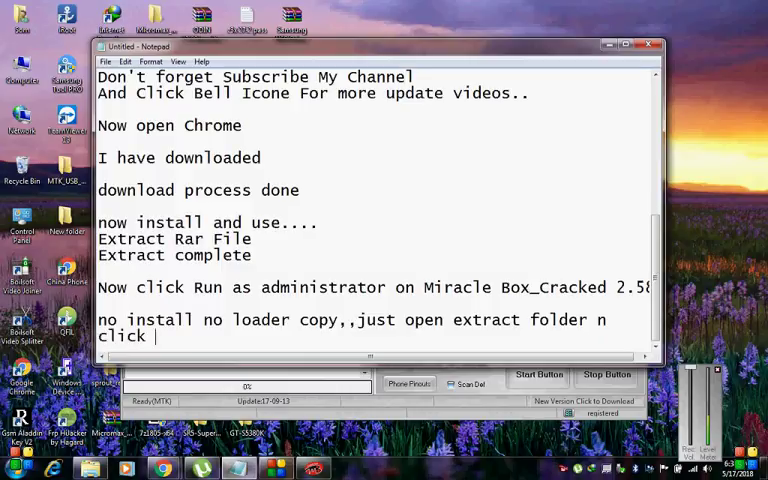
type("on")
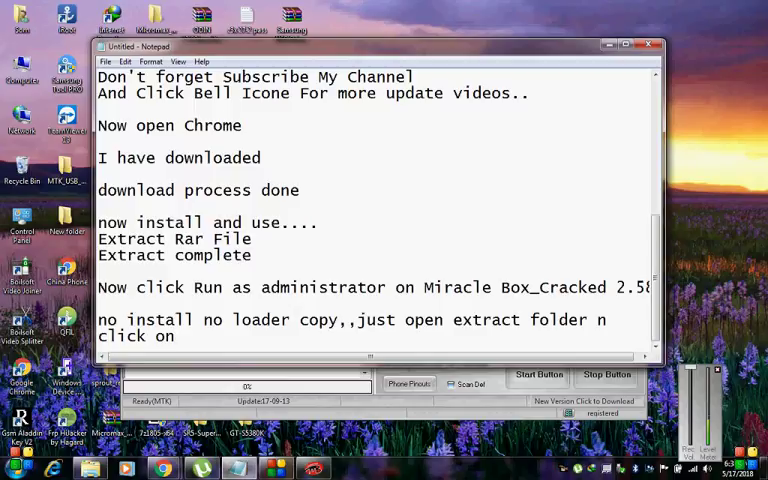
type("Miracle Box_Cracked 2.58...")
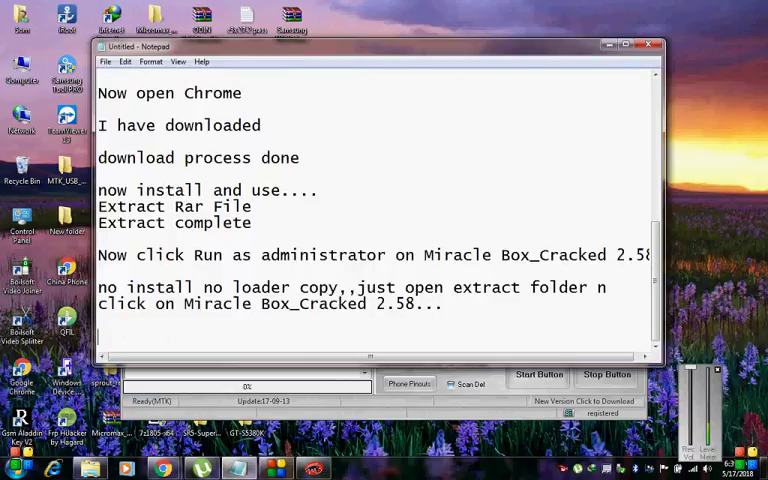
type("Close")
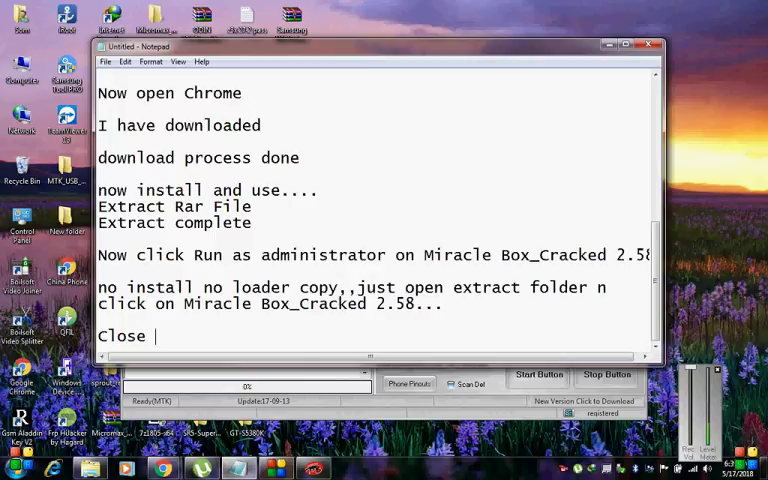
type("your")
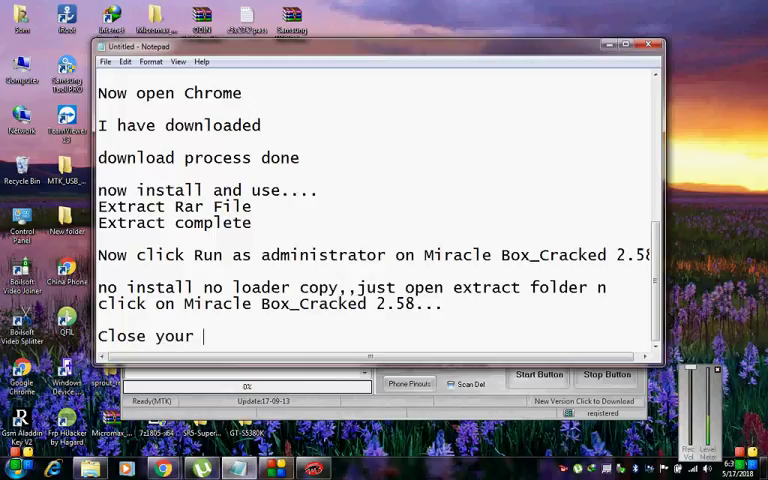
Finish the line 'Close your antivirus must.....' and start a feature list with 'Spd'.
type("anti")
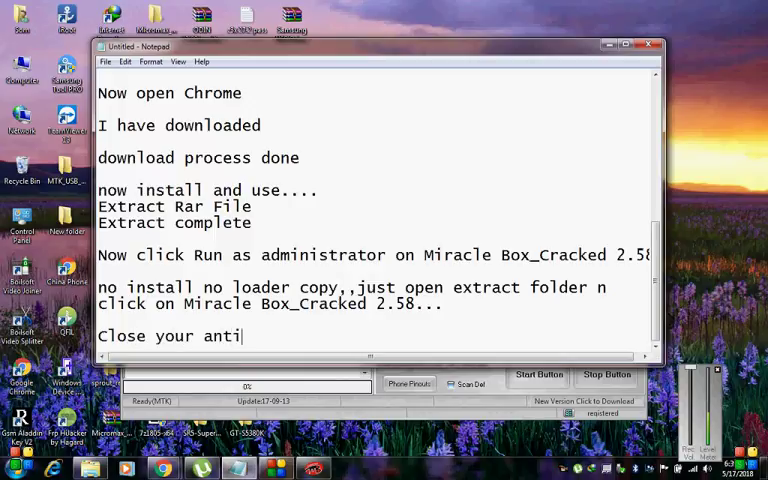
type("virus")
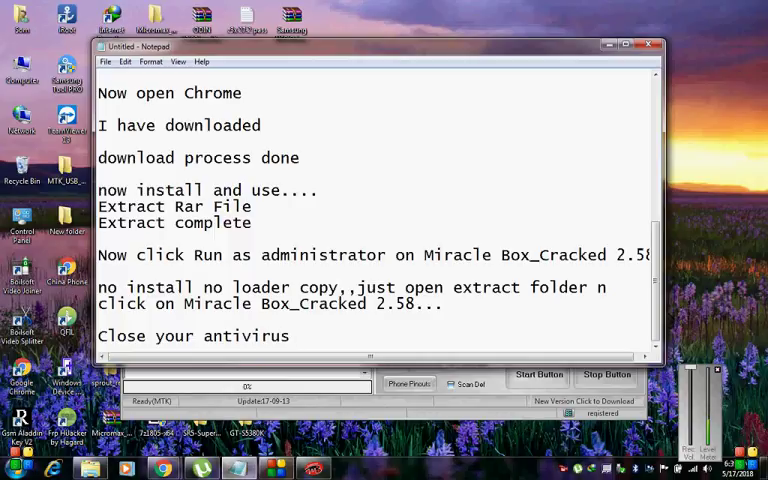
type("must")
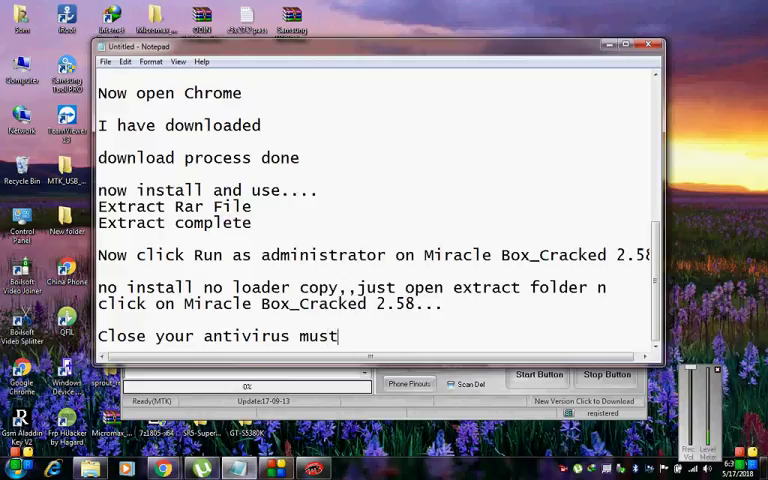
type(".....")
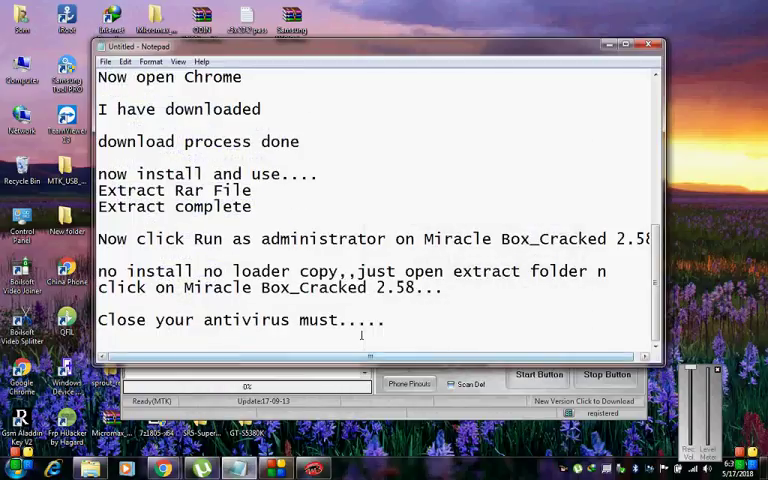
type("S")
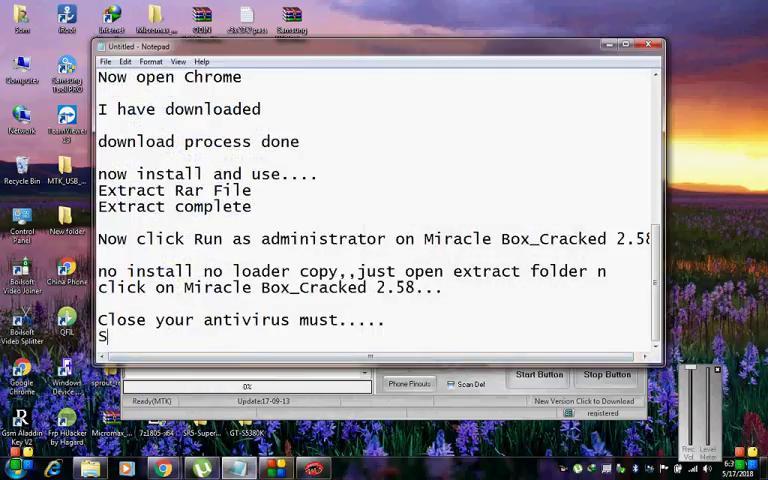
type("pd")
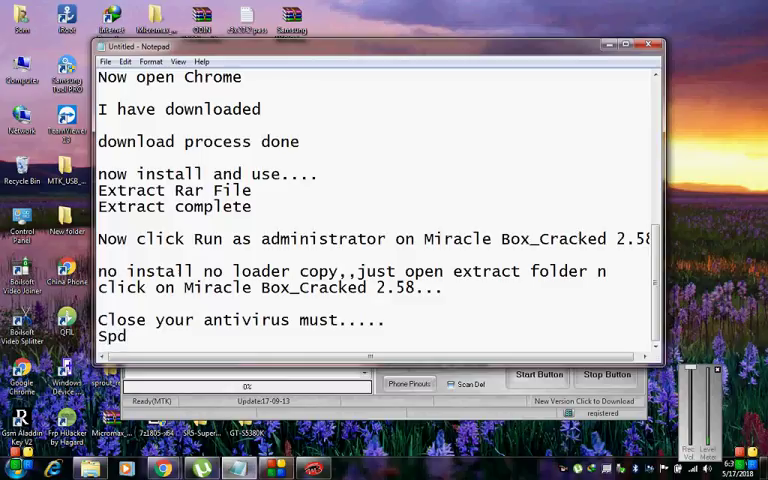
List supported features: Spd frp, mtk frp, flash, qualcomm frp, fastboot mode.
type("frp,,")
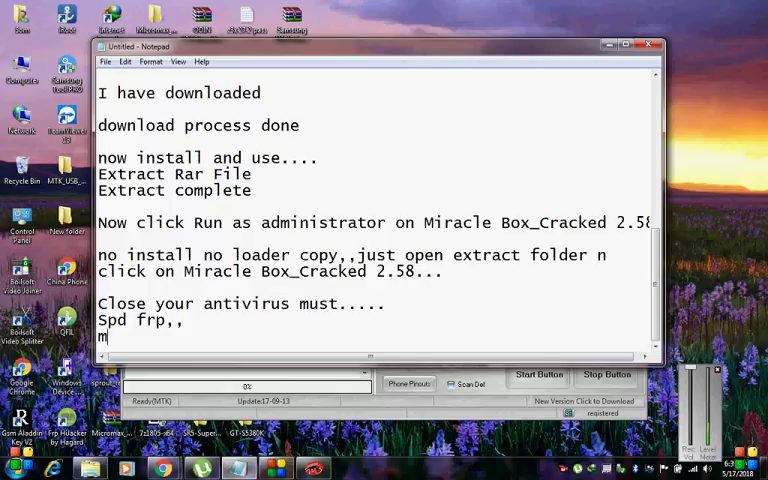
type("tk frp")
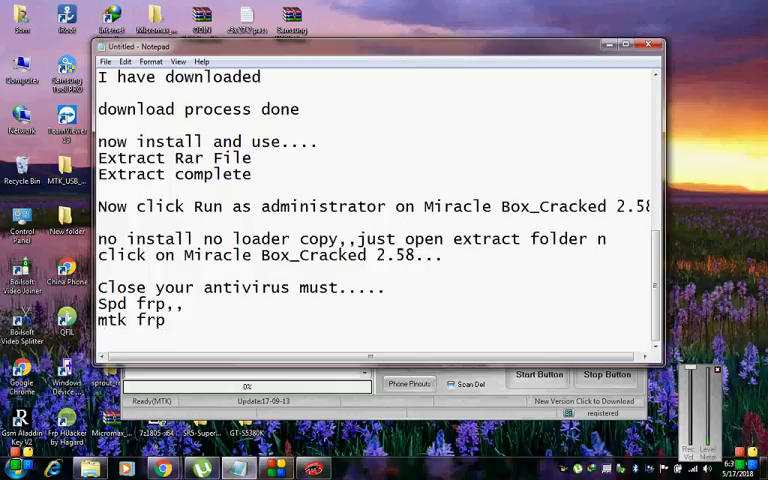
type("fl")
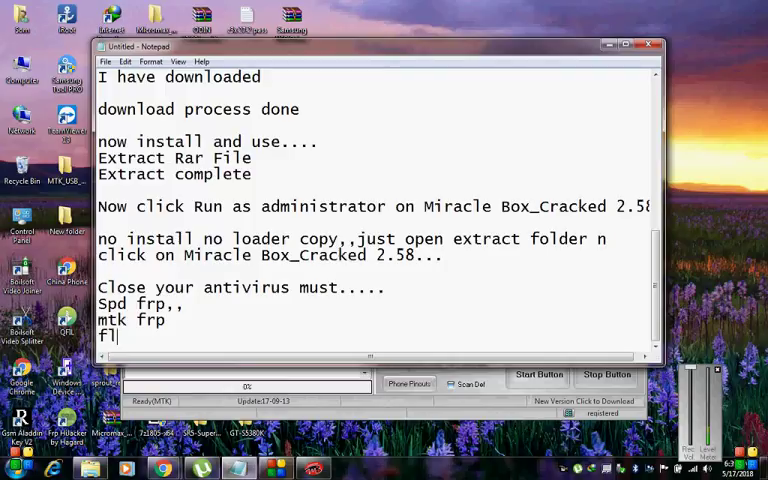
type("ash")
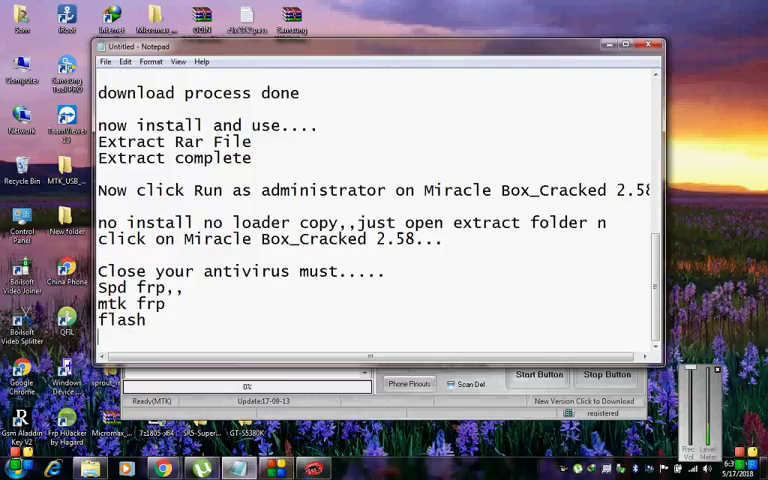
type("qualcomm frp on")
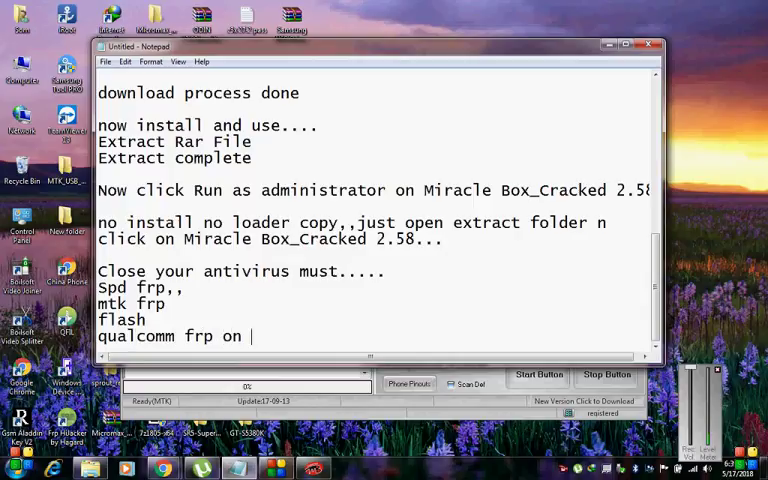
type("ed;")
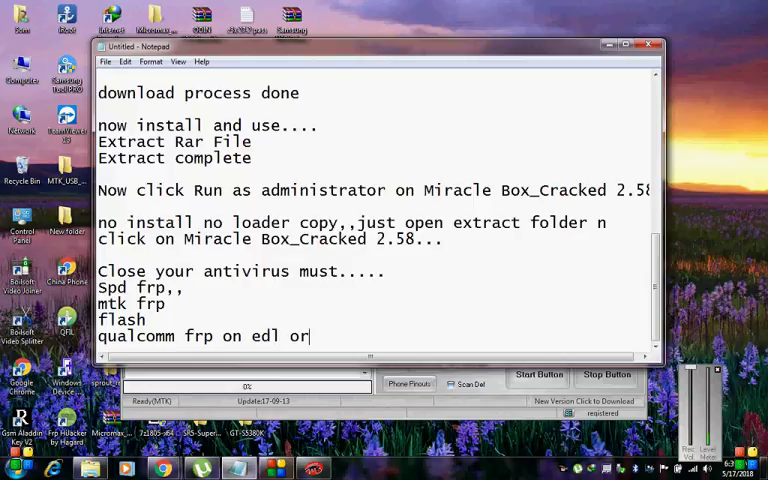
type("fast")
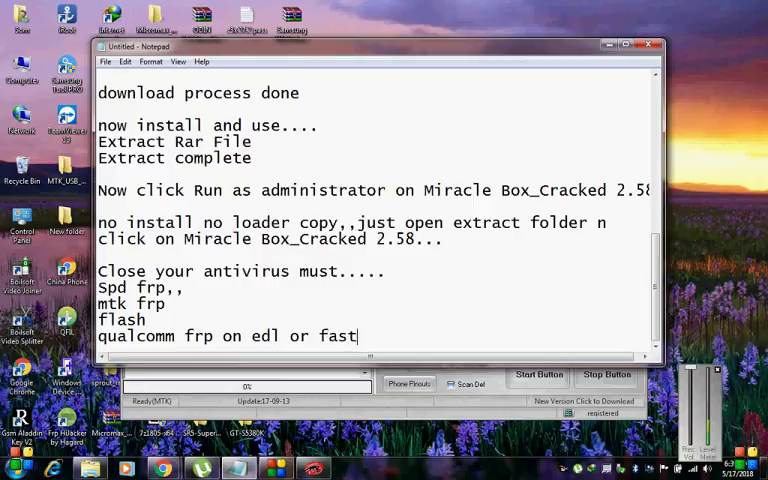
type("boot m")
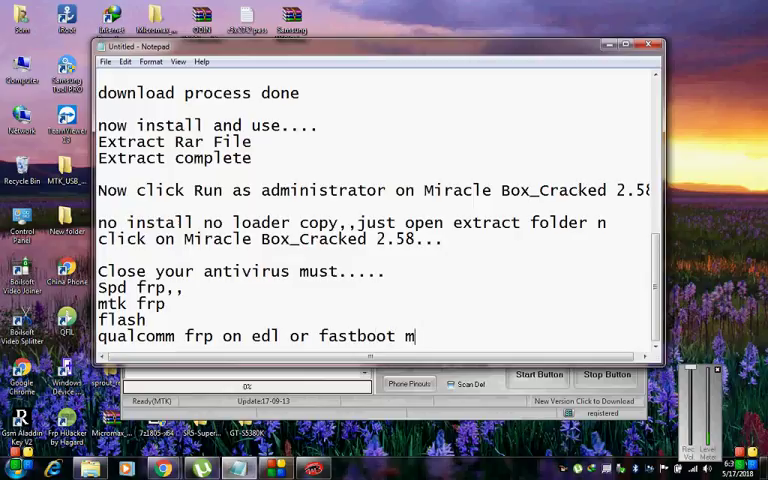
type("ode")
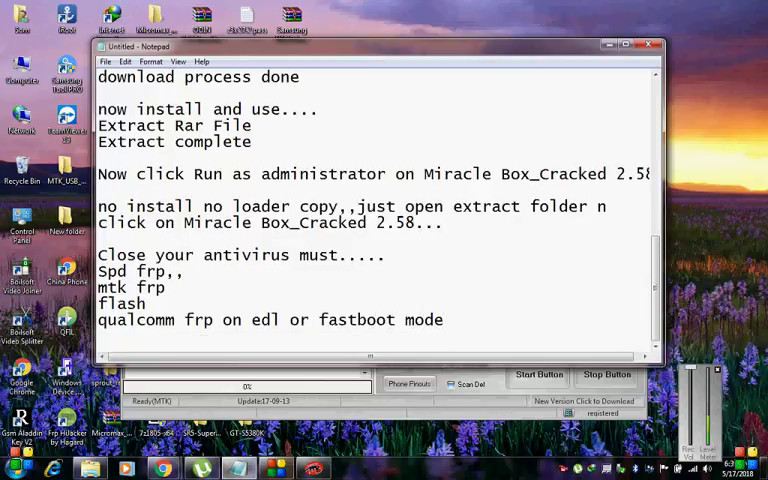
Add samsung and imei repair to the list, then the note 'its best for u'.
type("sams")
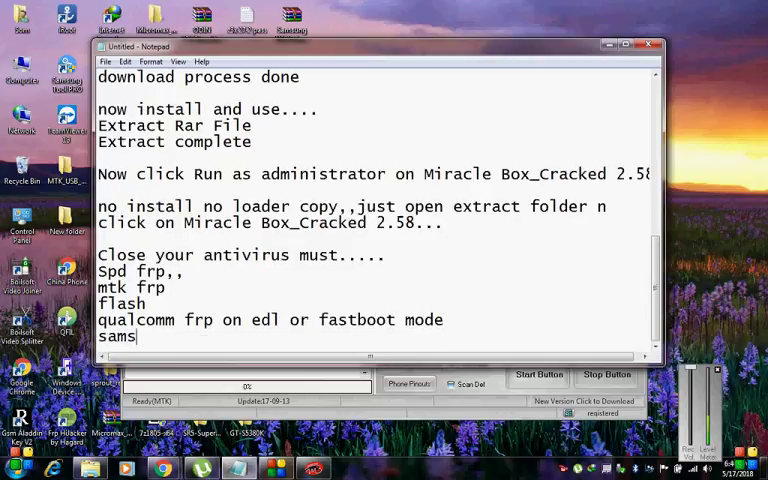
type("ung..")
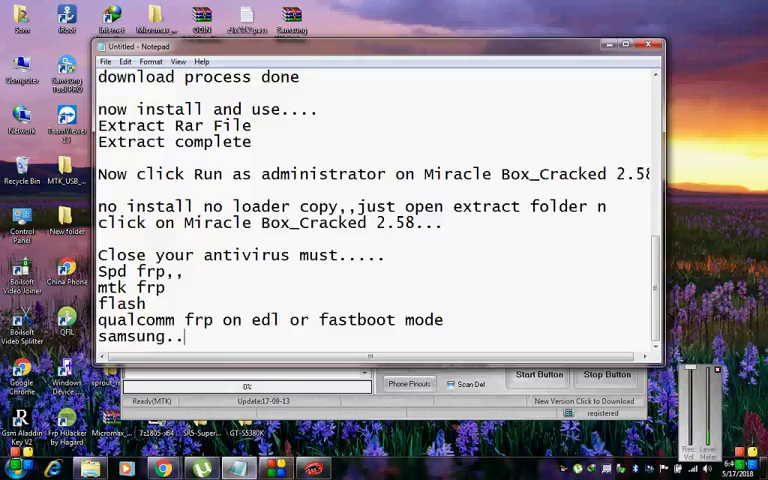
type("imei rep")
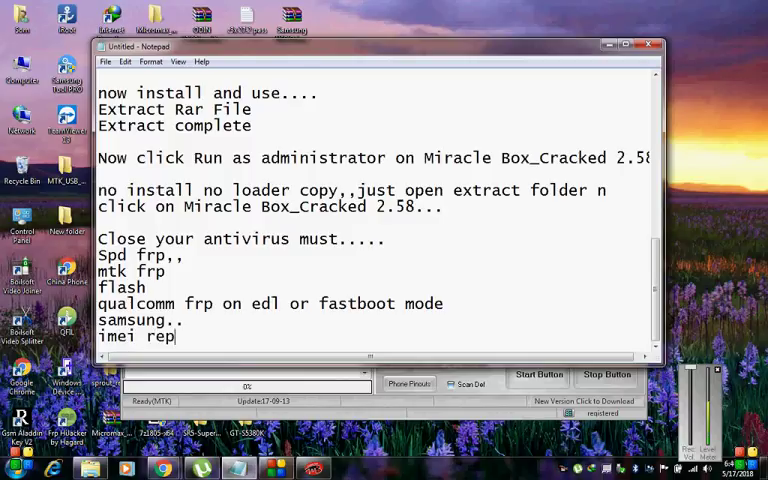
type("air")
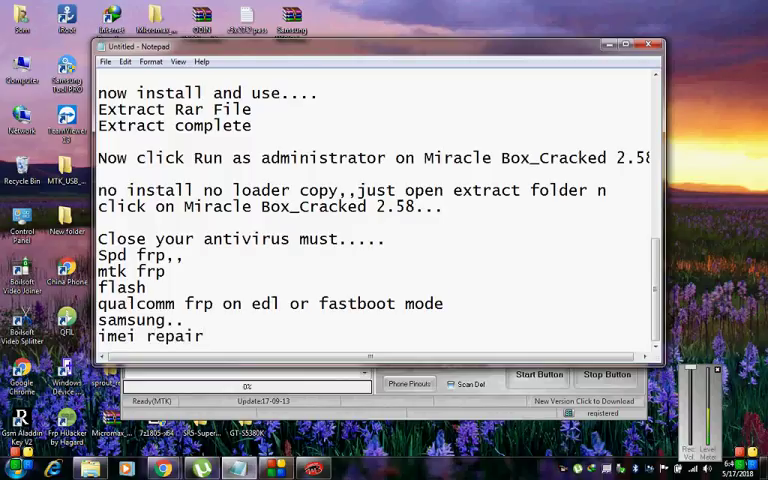
type("i")
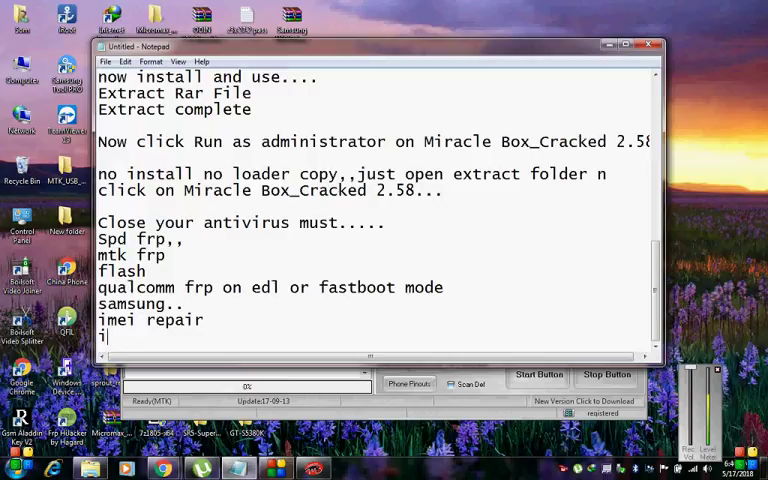
type("ts b")
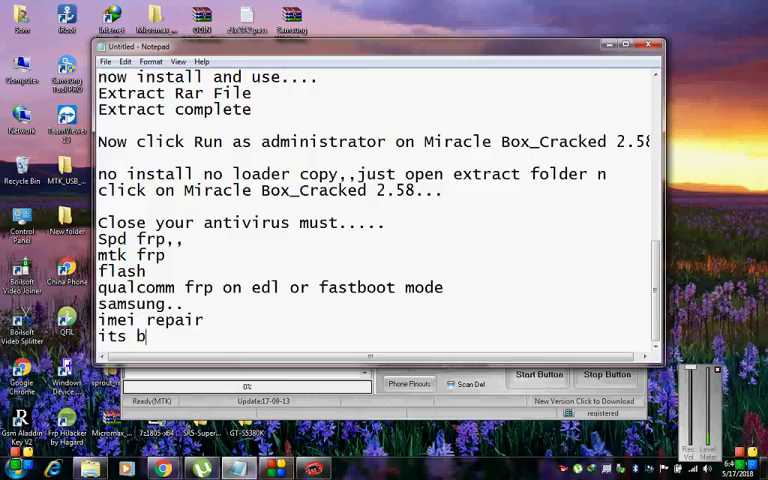
type("est f")
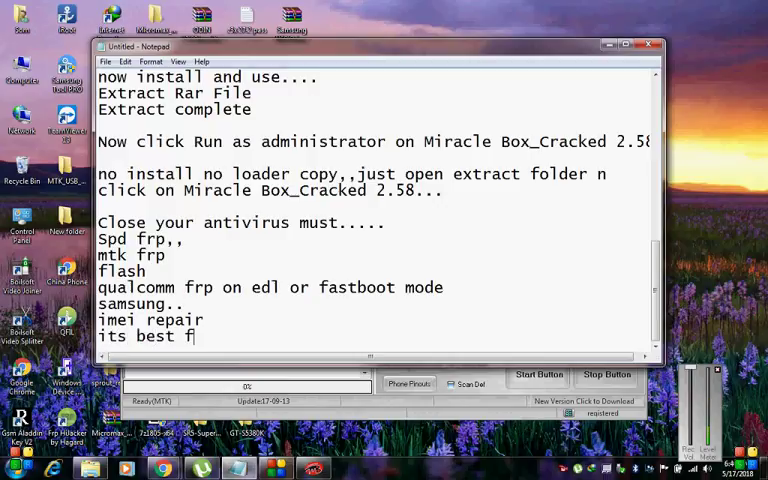
type("or u")
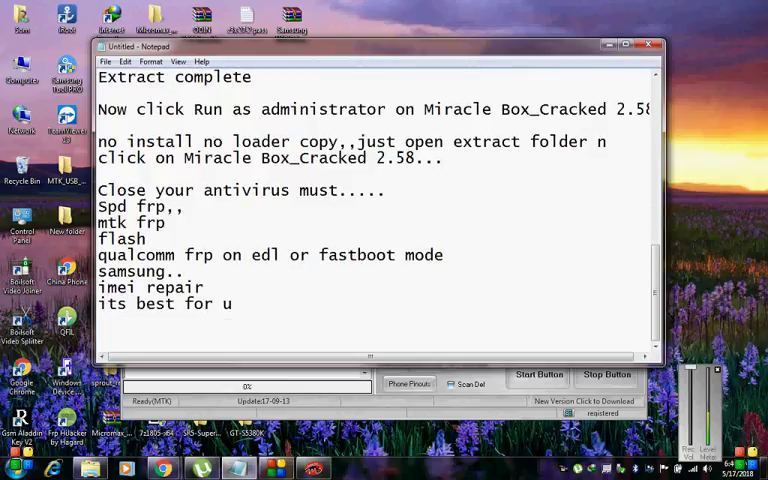
Write the paragraph 'without fastboot working about this tools' and begin the next line with 'fi'.
type("with")
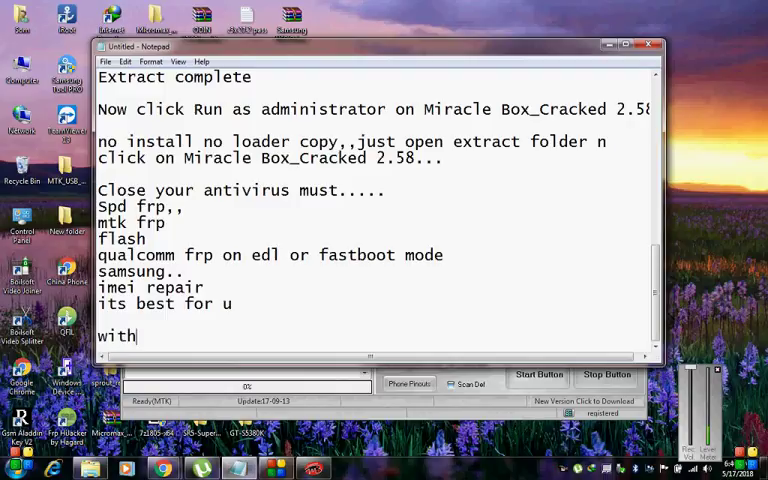
type("out")
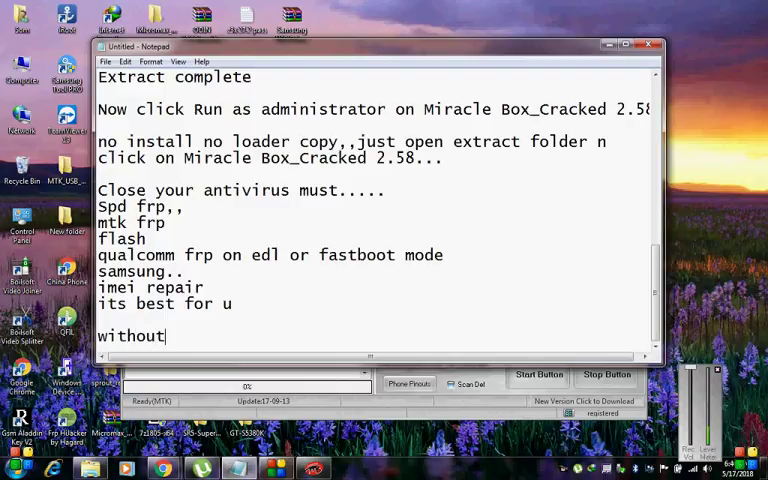
type("fast b")
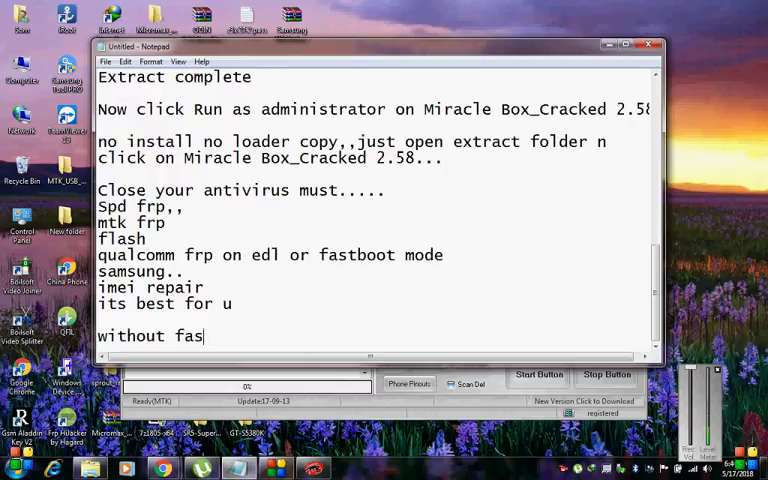
type("tboot w")
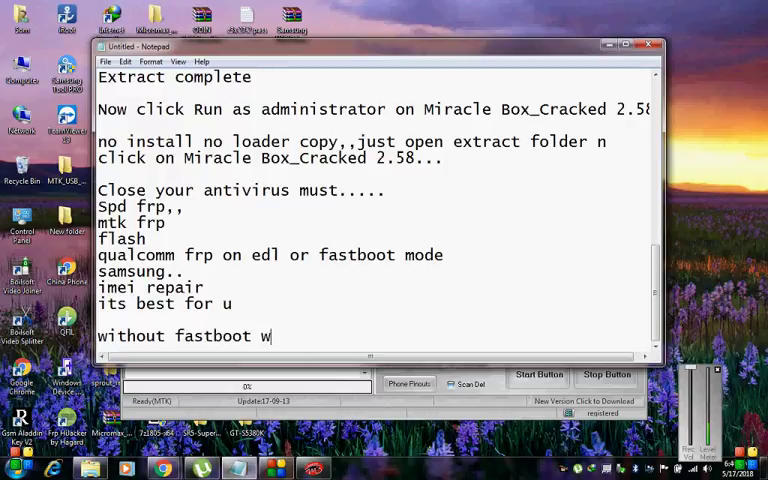
type("or")
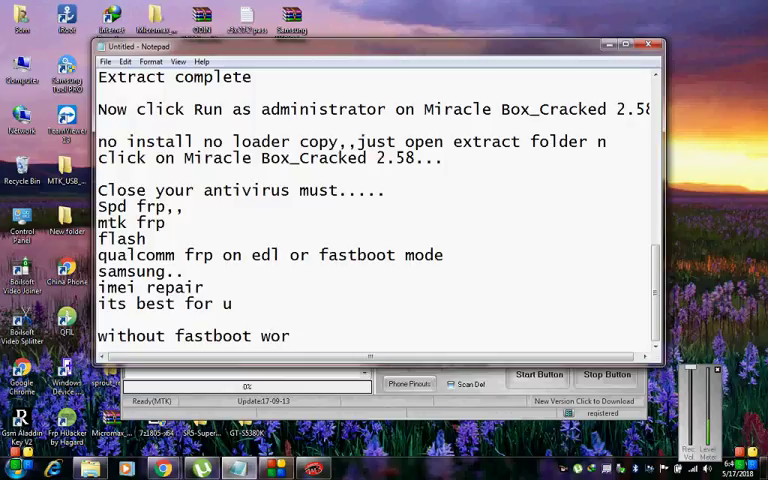
type("king")
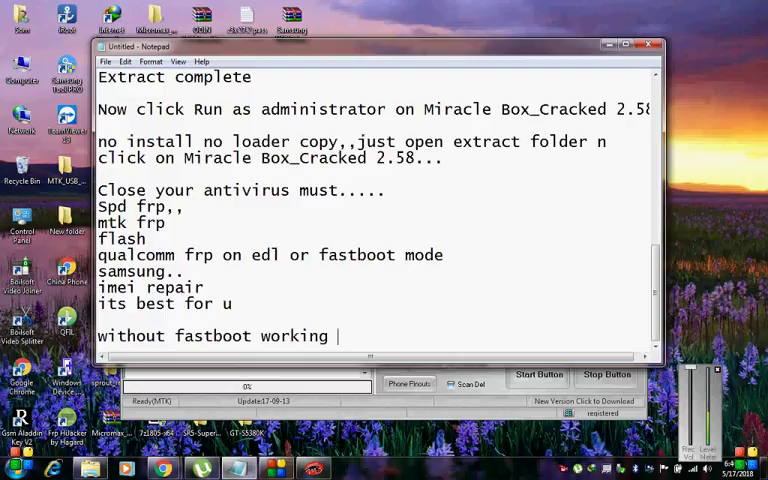
type("about")
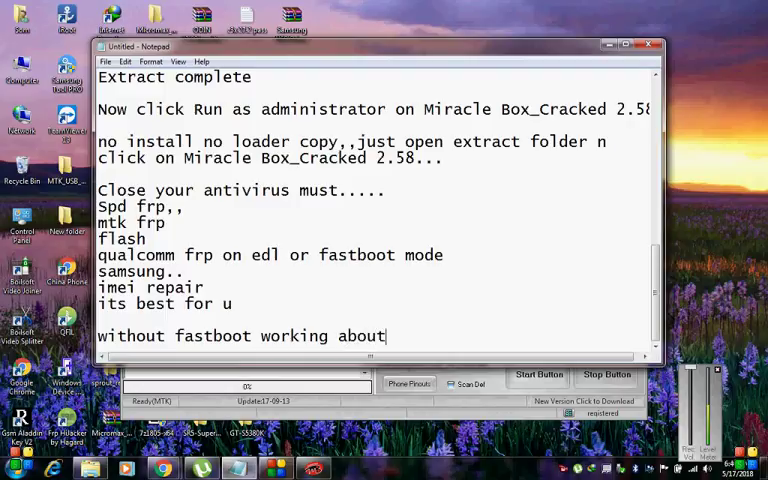
type("this t")
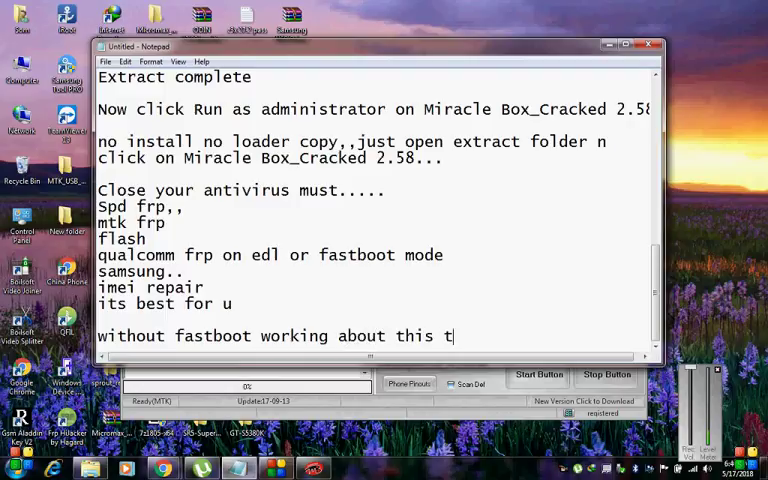
type("ools")
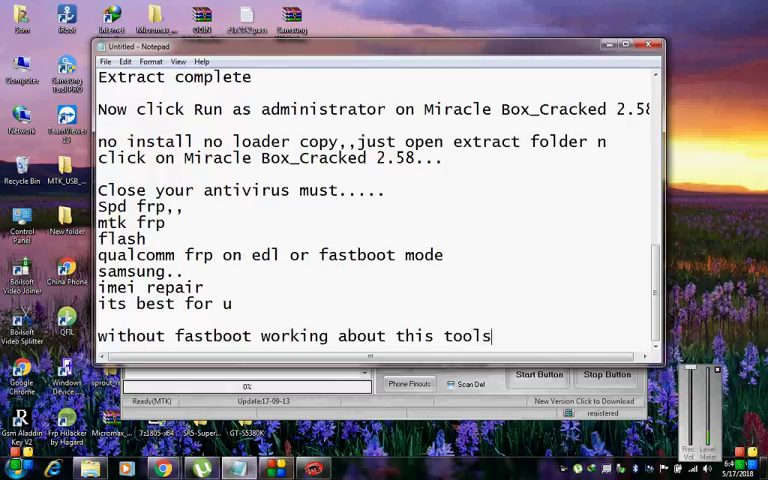
type("fi")
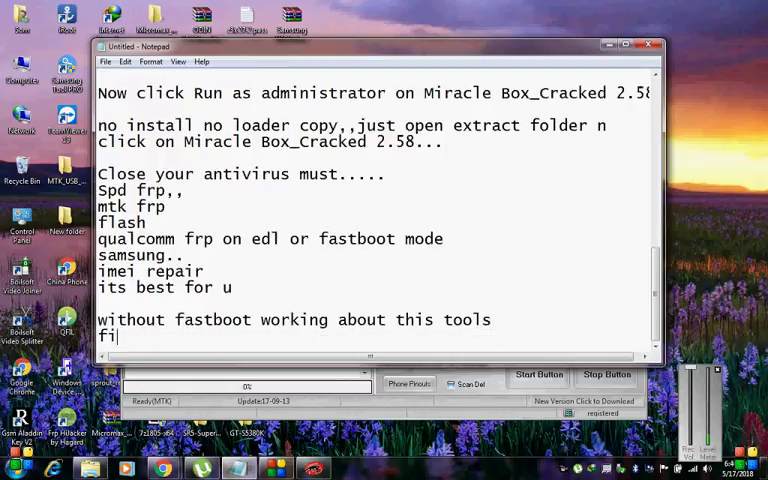
Write the step 'first hit start then put usb press booting key..'.
type("rst hitr")
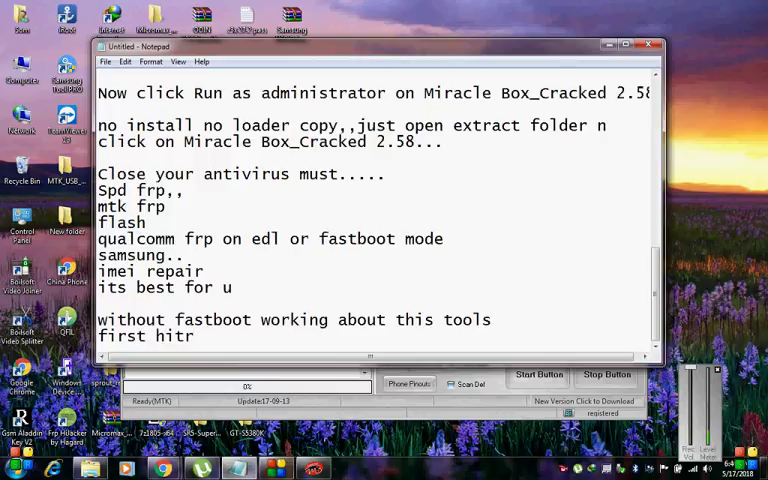
type("s")
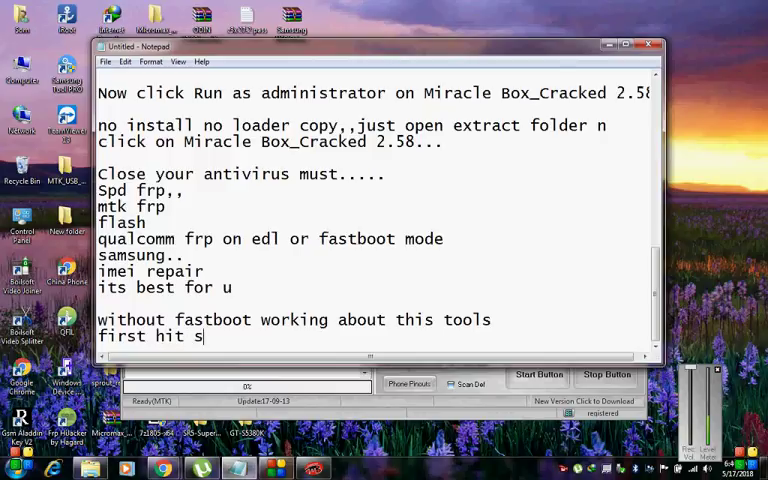
type("tart then")
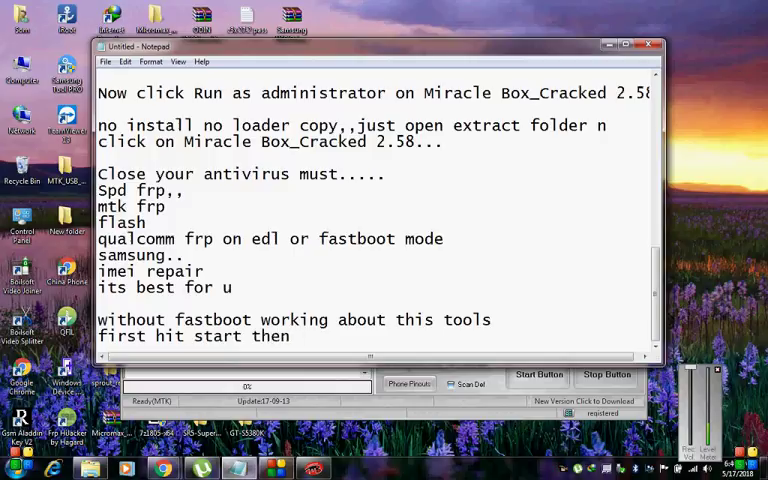
type("put")
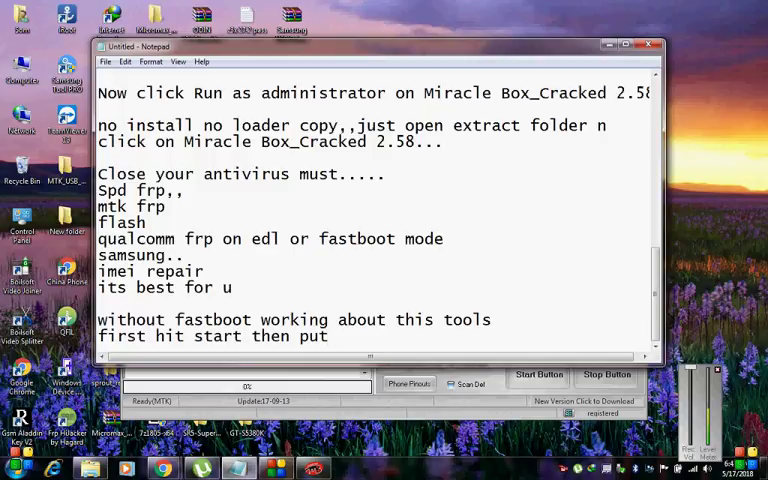
type("usb")
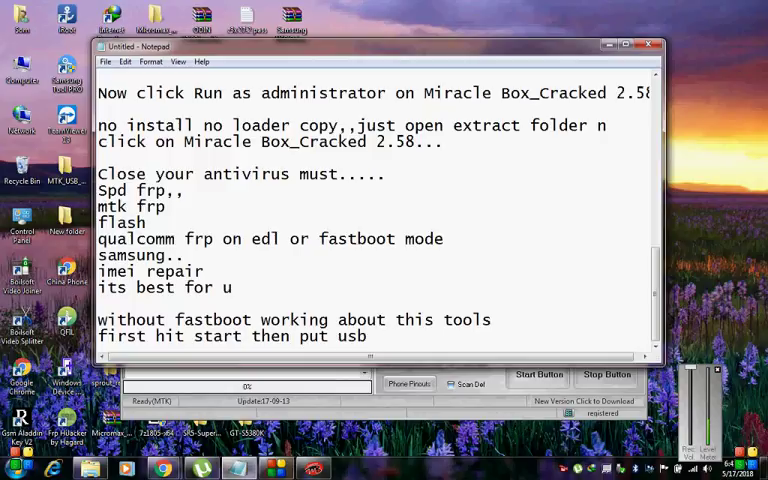
type("press")
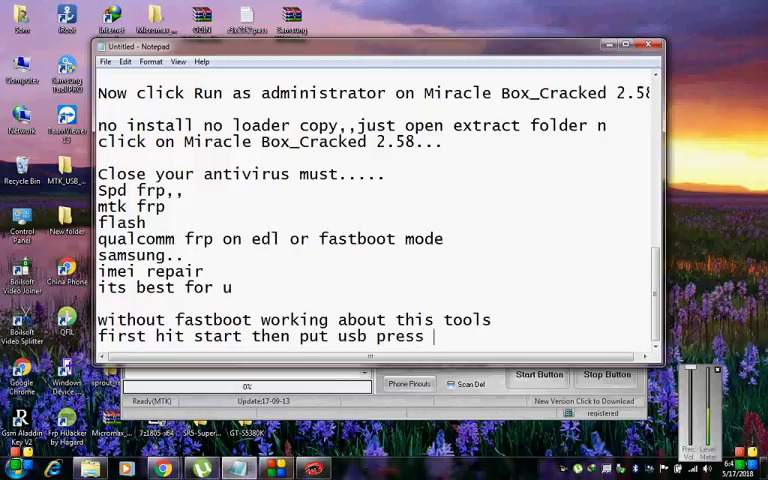
type("booting")
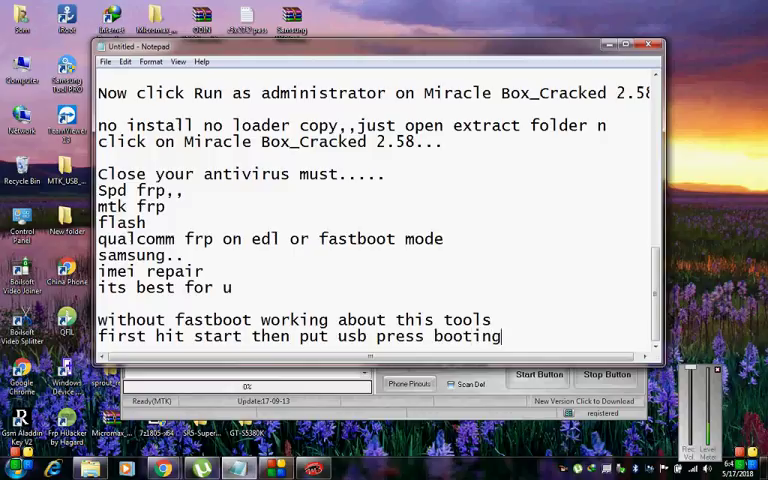
type("key..")
type("b")
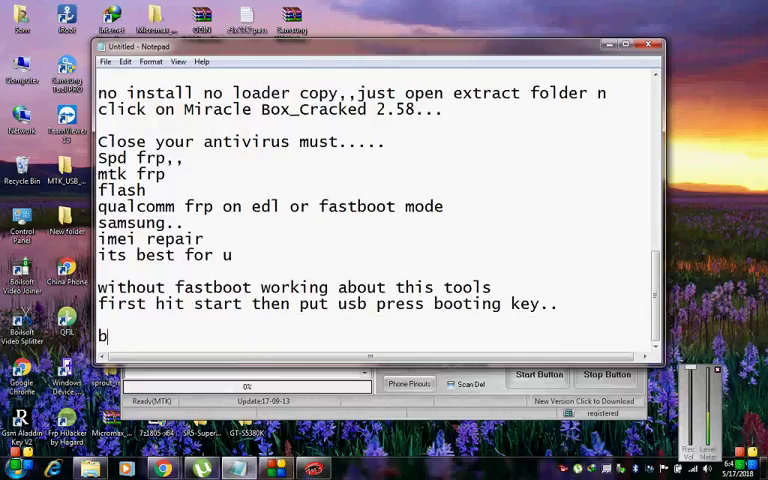
Add the closing line 'now watch..' on a new paragraph.
type("now")
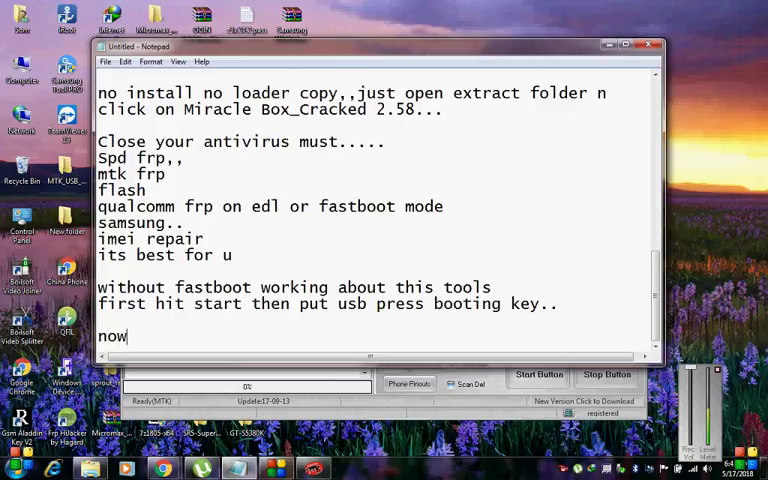
type("watc")
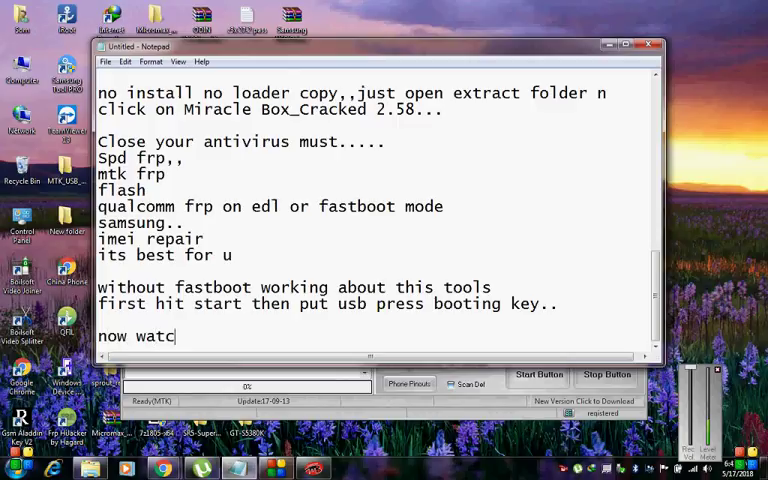
type("h..")
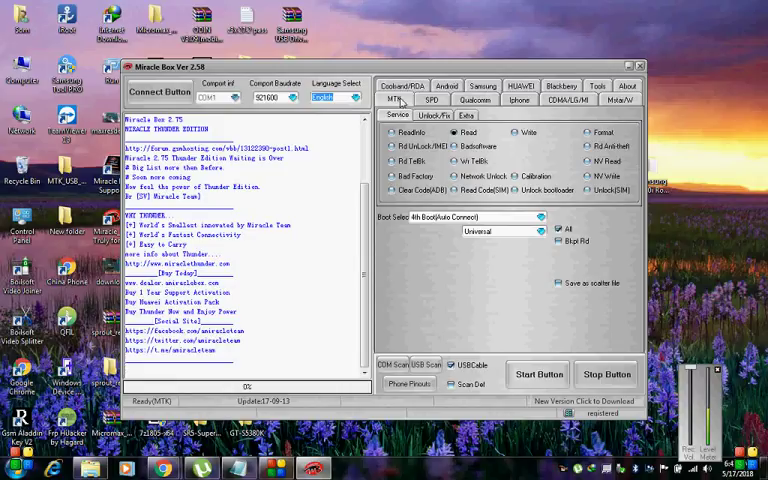
mouse_move(480, 168)
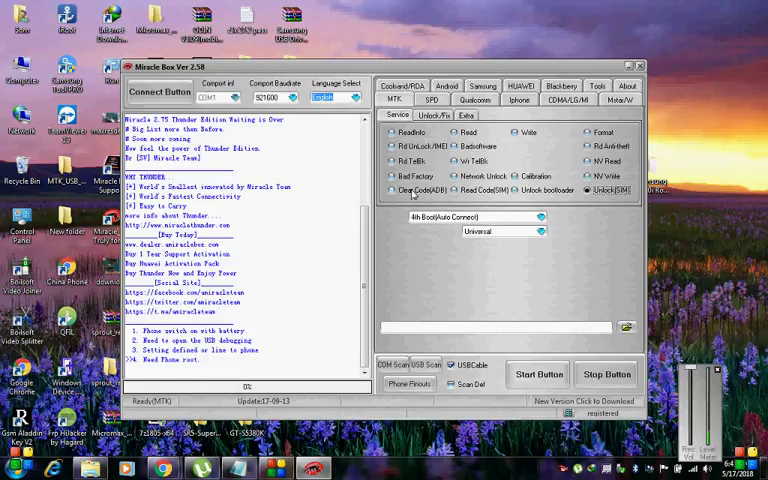
Browse the MTK service tabs showing EFS/memory repair and reset/lock clearing options.
left_click(460, 132)
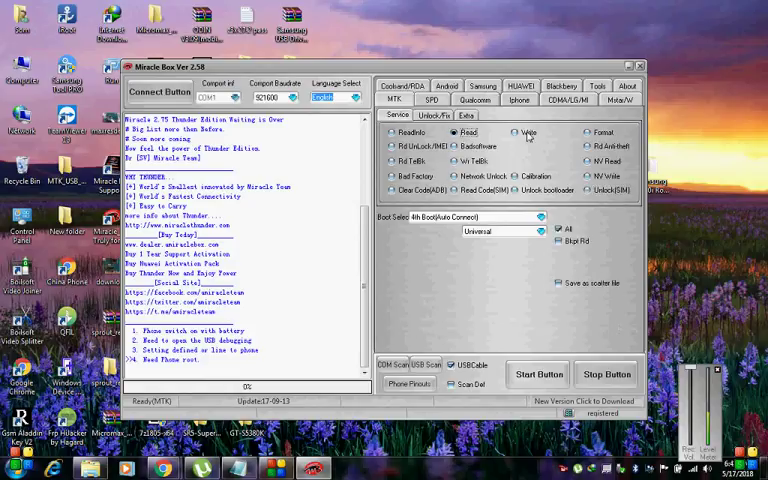
left_click(432, 116)
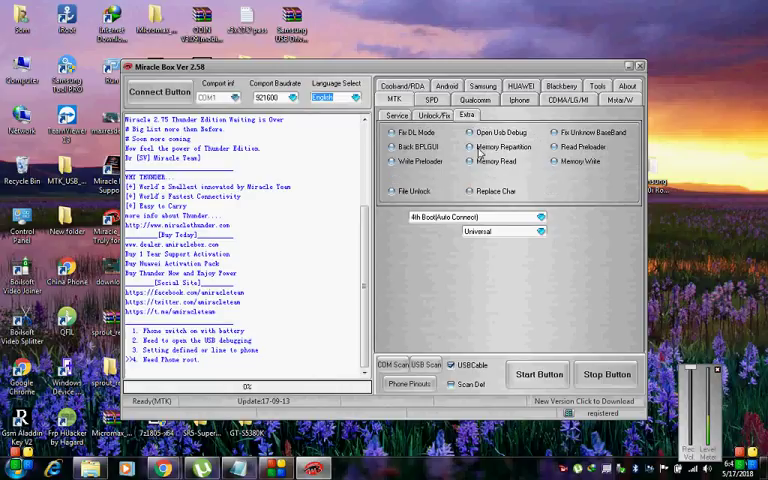
left_click(436, 116)
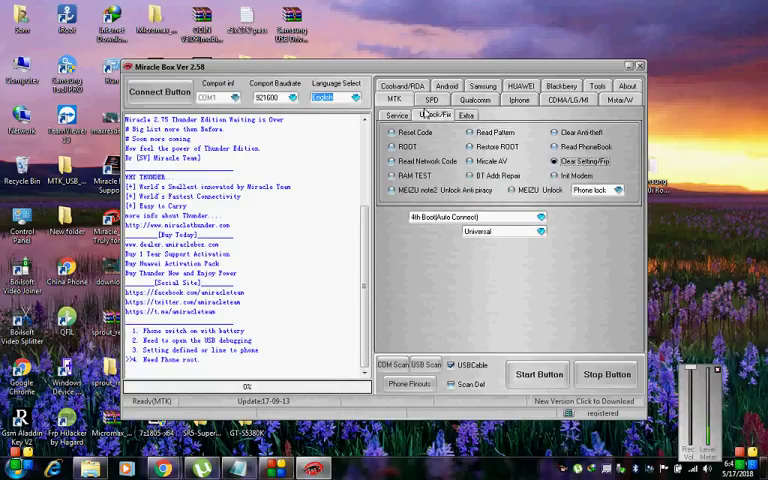
left_click(432, 100)
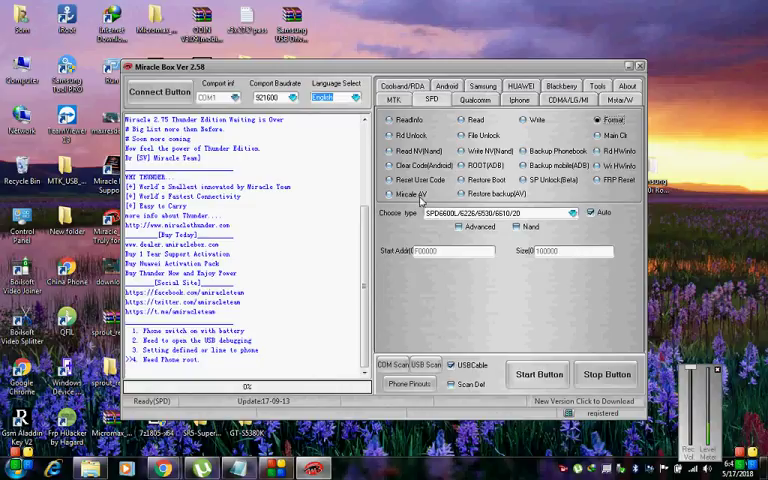
mouse_move(548, 180)
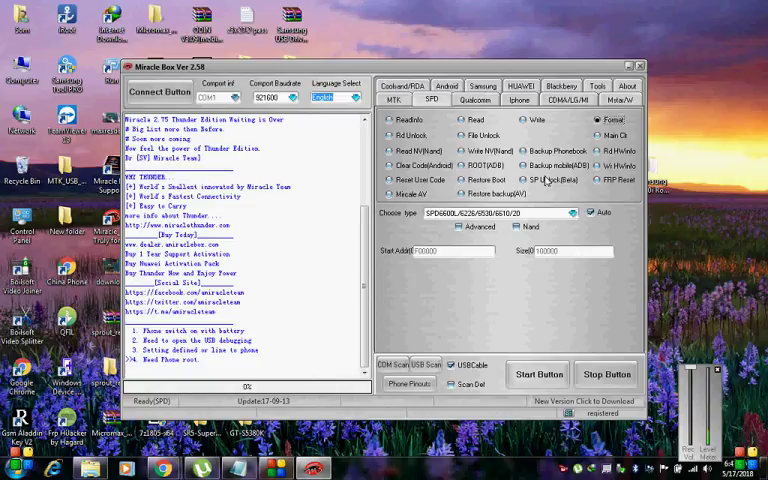
View the Qualcomm tools, choose an operating mode from the Mode list, and return to the MTK tools.
left_click(476, 100)
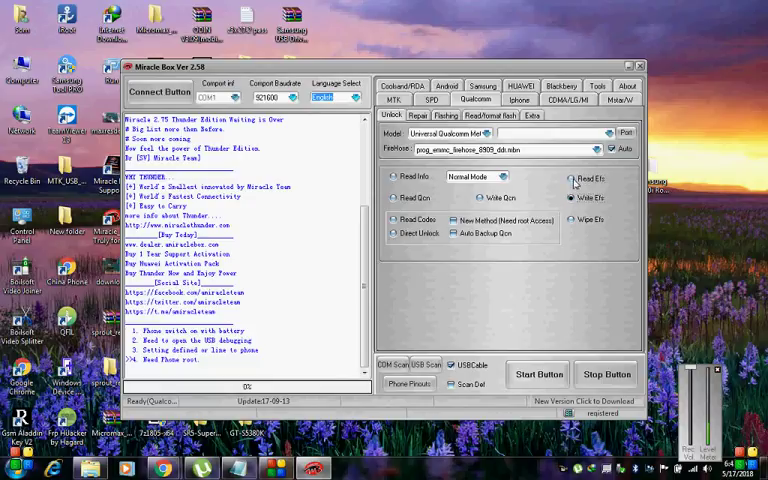
left_click(572, 220)
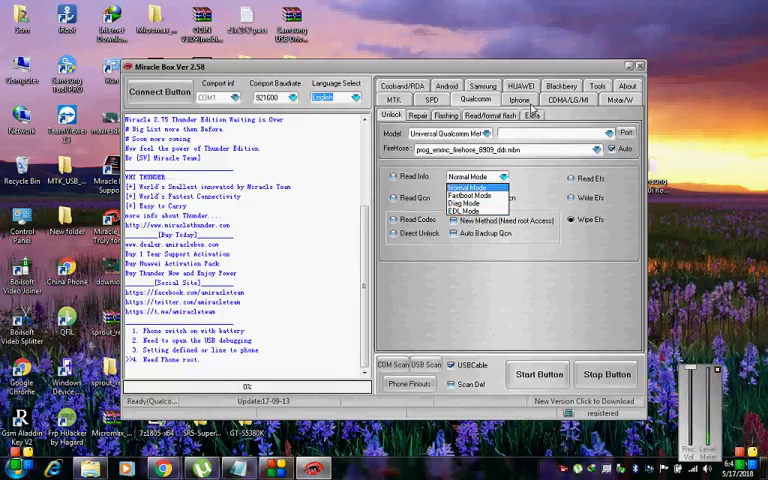
left_click(518, 100)
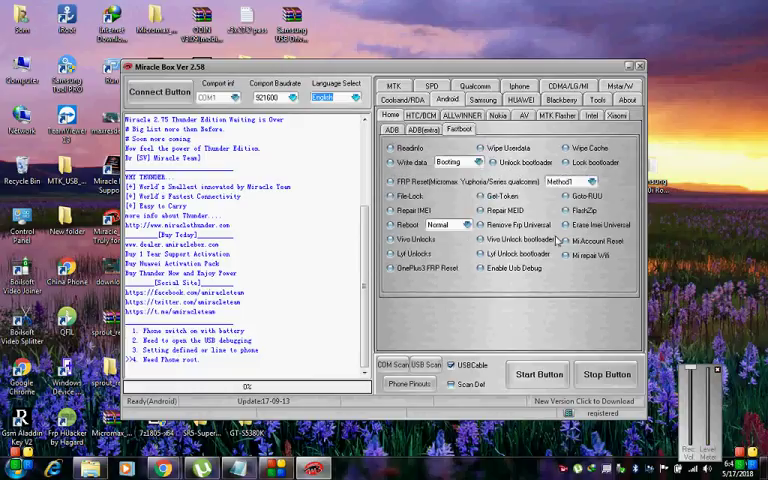
left_click(428, 128)
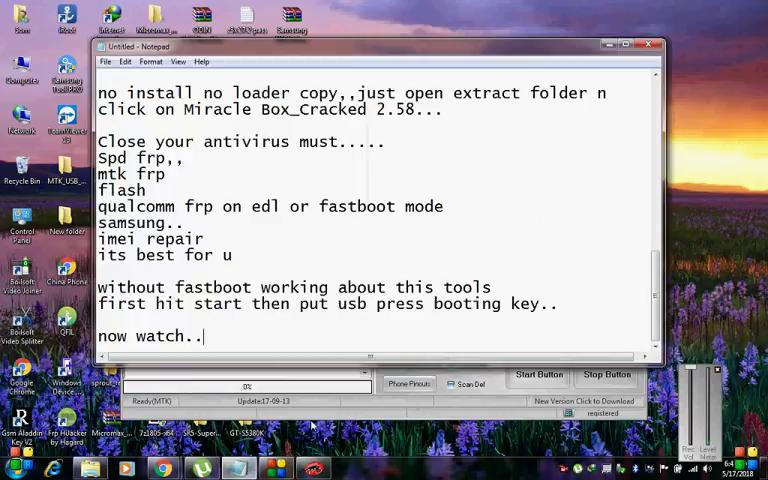
Write the tip 'cpu type auto connect if u dont know..', correcting a typo along the way.
type("cpu type au")
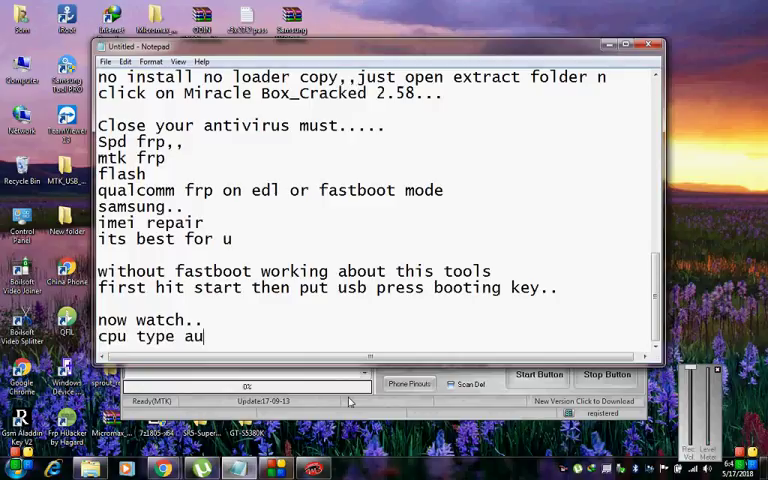
type("to c")
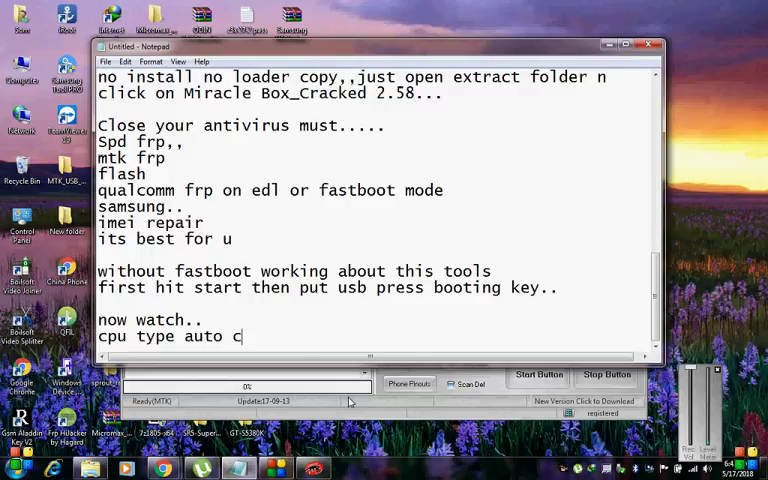
type("onnect")
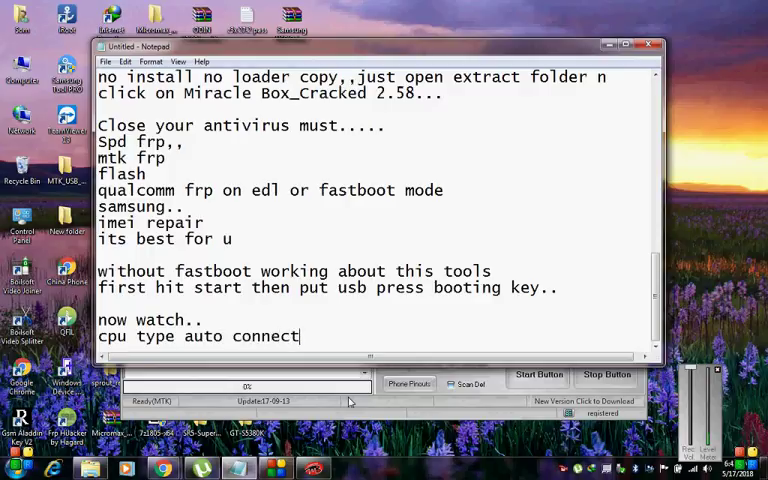
type("if")
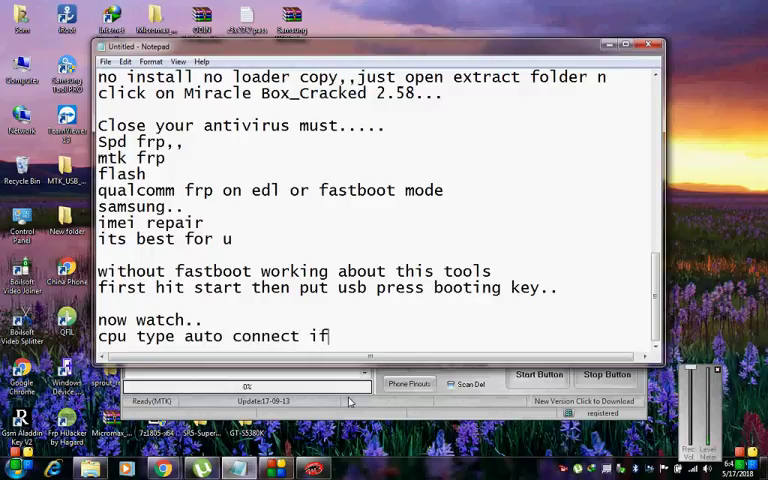
type("u dont know ty")
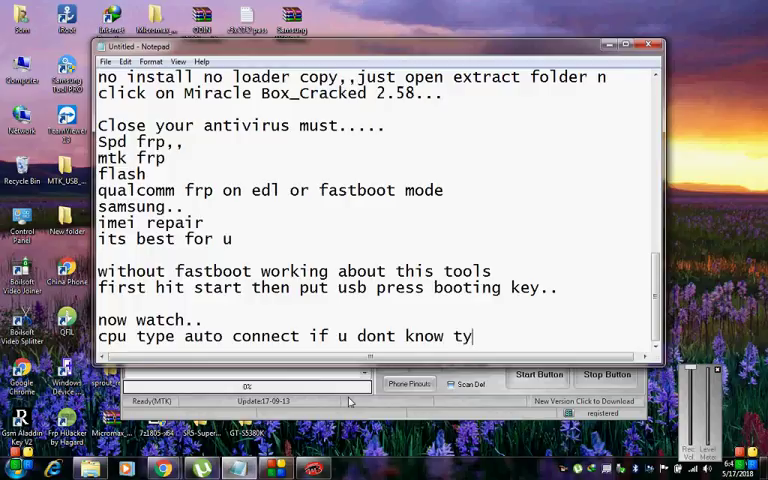
key("Backspace")
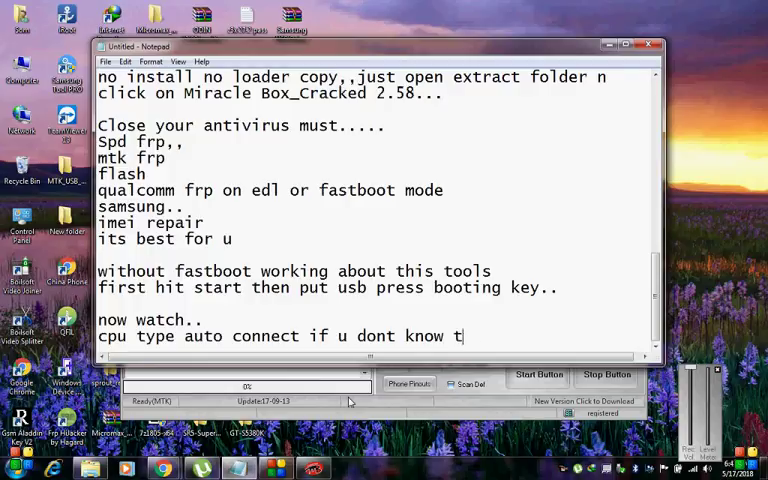
key("backspace")
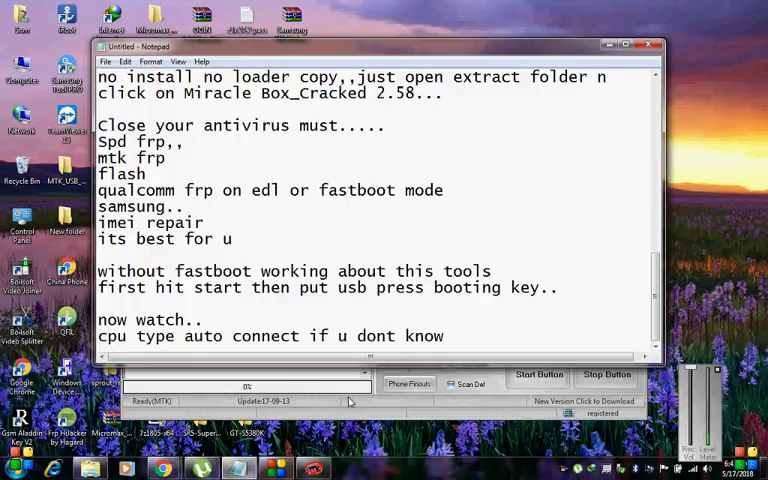
type("no..")
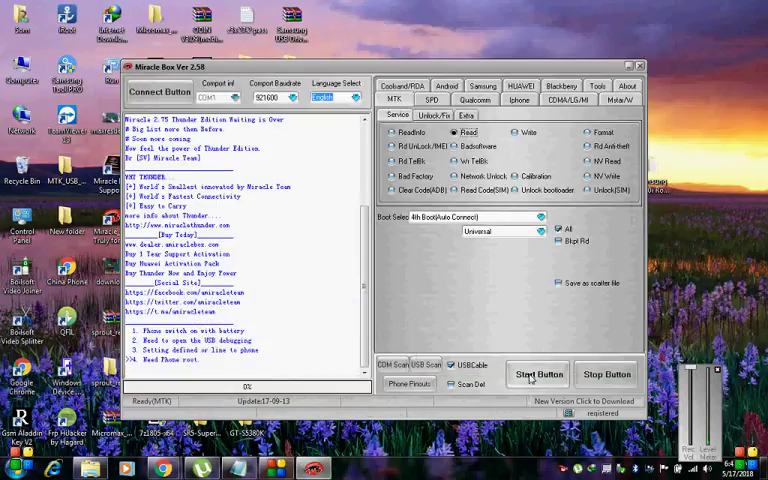
Start reading the connected phone and save the resulting file to the GT-I9060 folder.
left_click(538, 372)
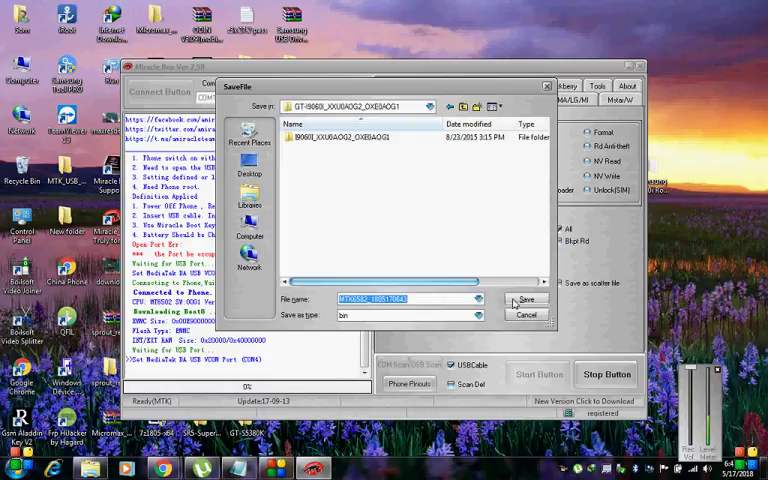
left_click(526, 300)
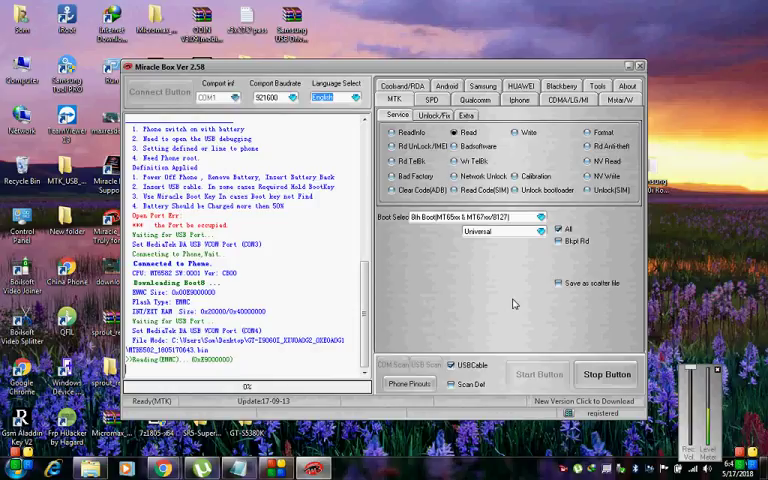
mouse_move(512, 304)
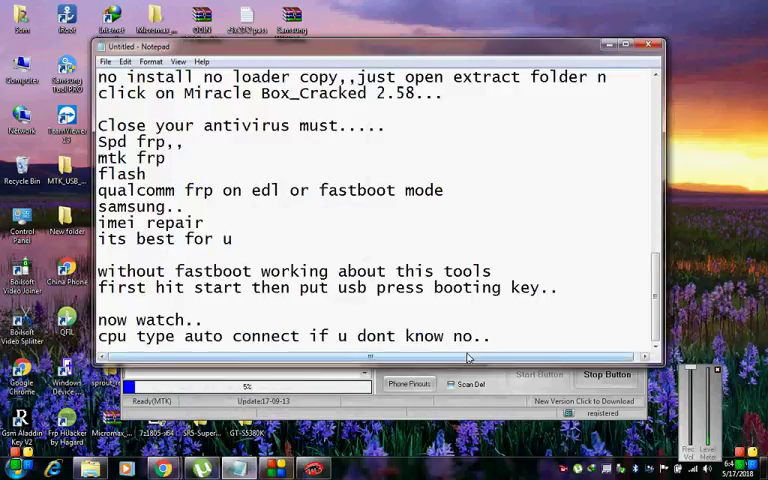
Write the line 'its working read is start'.
type("its")
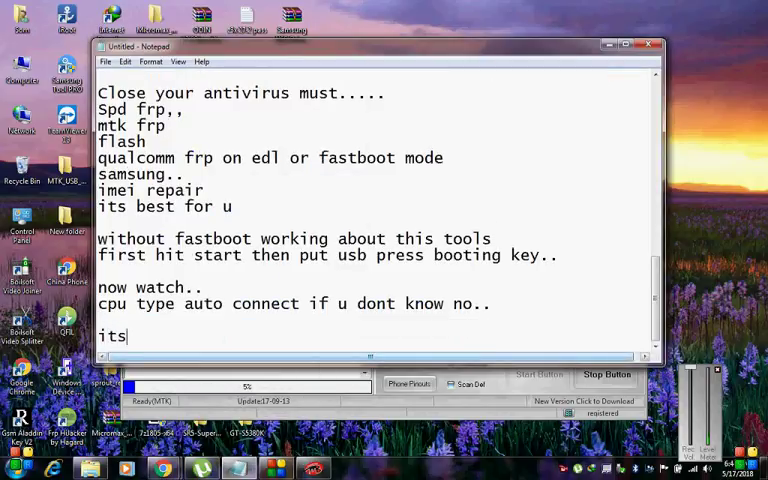
type("work")
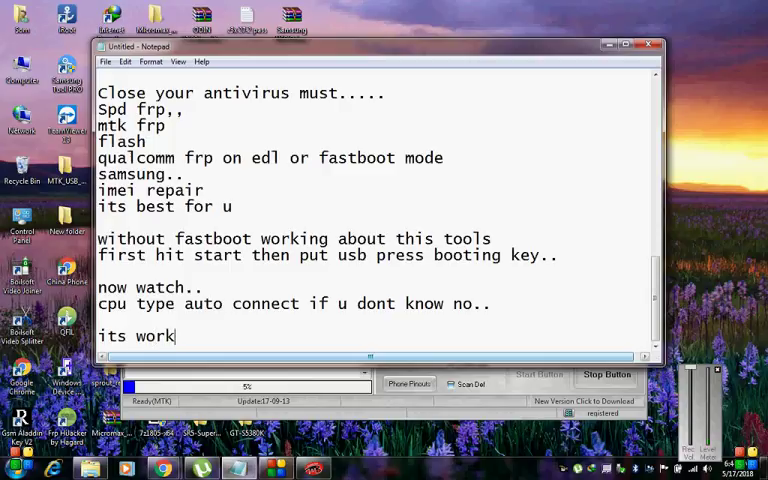
type("ing r")
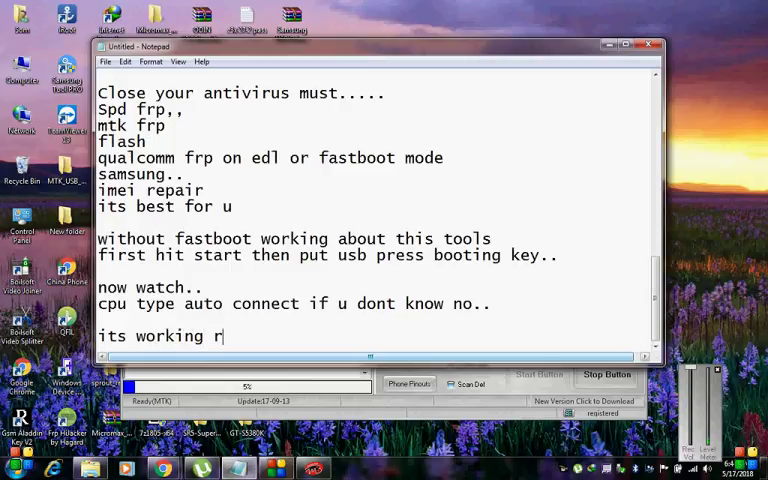
type("ead i")
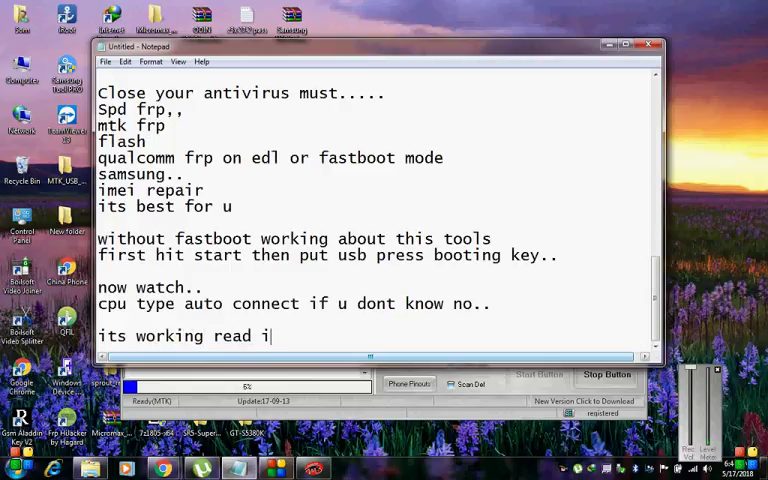
type("s sta")
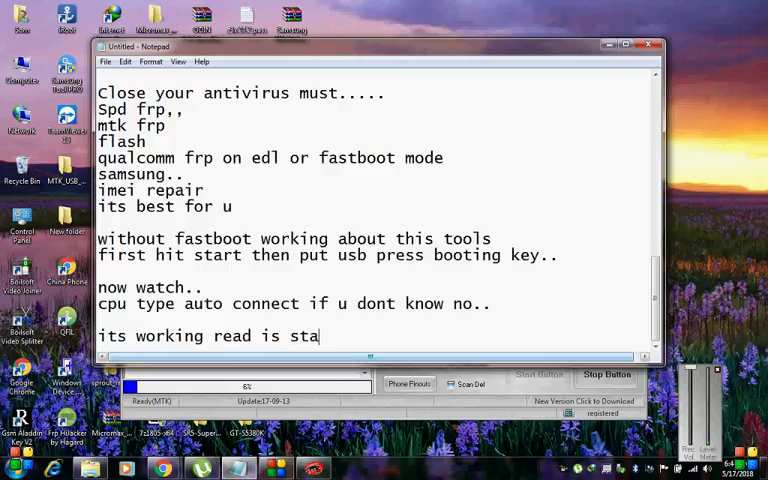
type("rt")
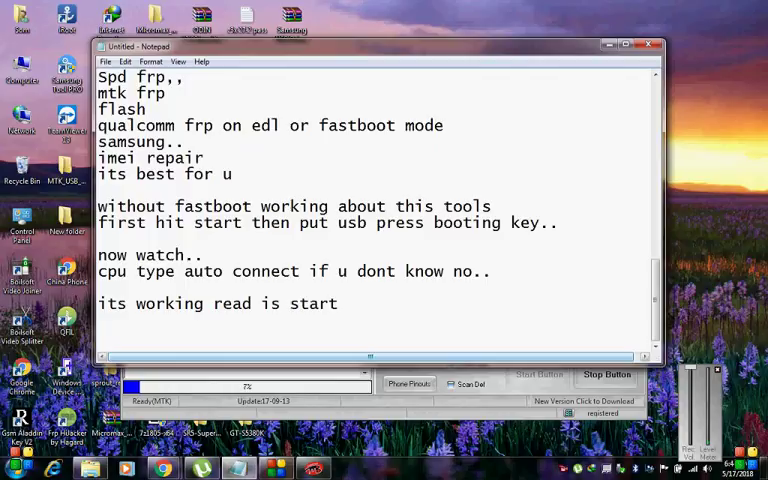
Add 'Subscribe plzzzzz' and 'Thanks for watching...' to close the notes.
type("Subs")
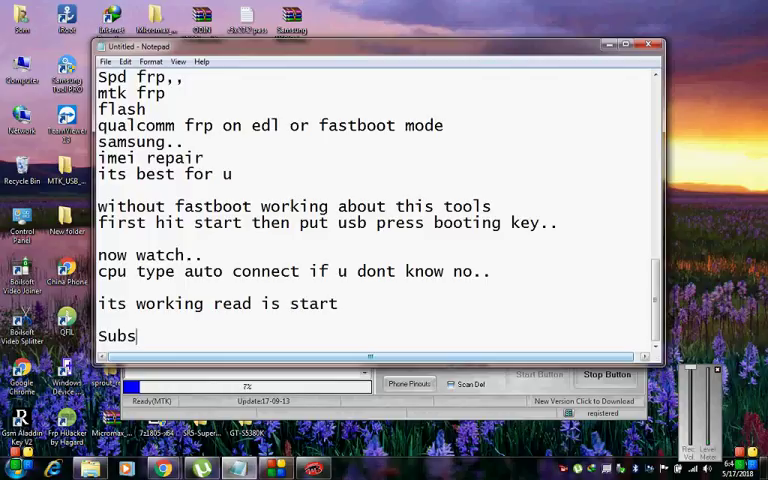
type("cribe")
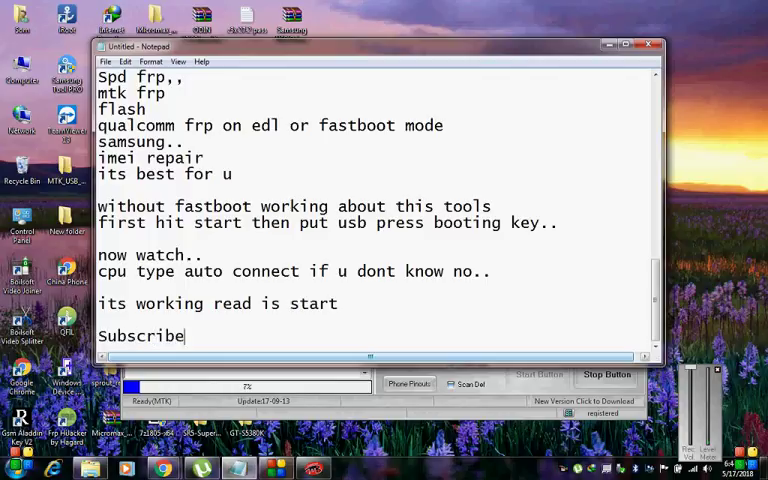
type("plzzzzz")
type("Thanks for")
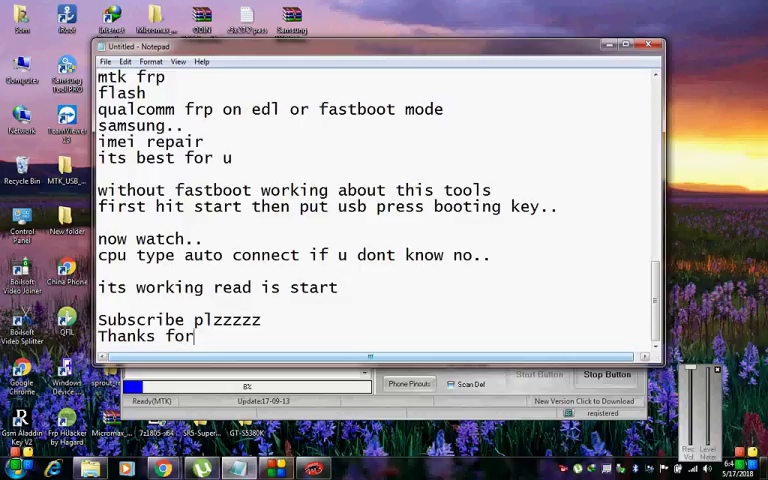
type("E")
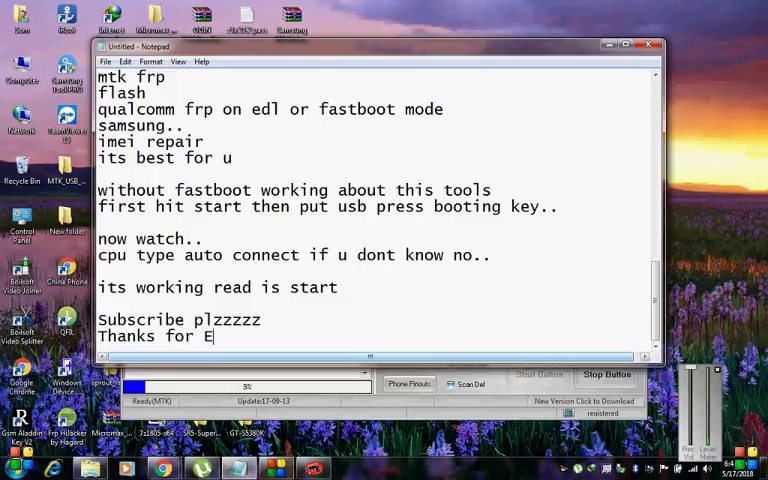
type("wa")
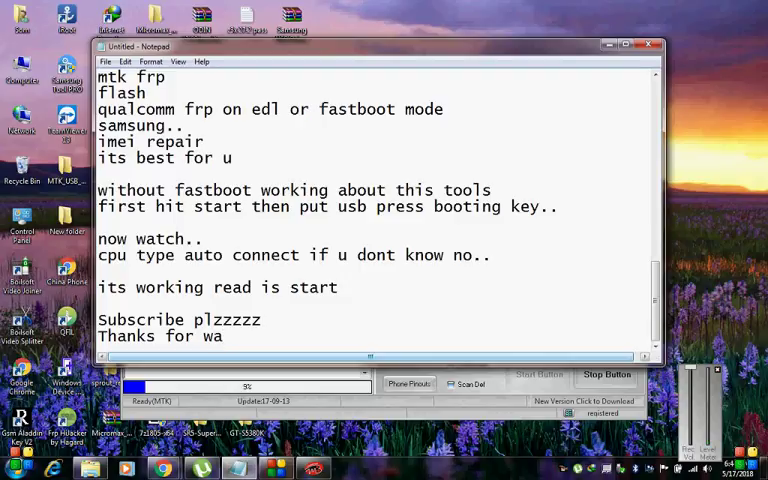
type("tchin")
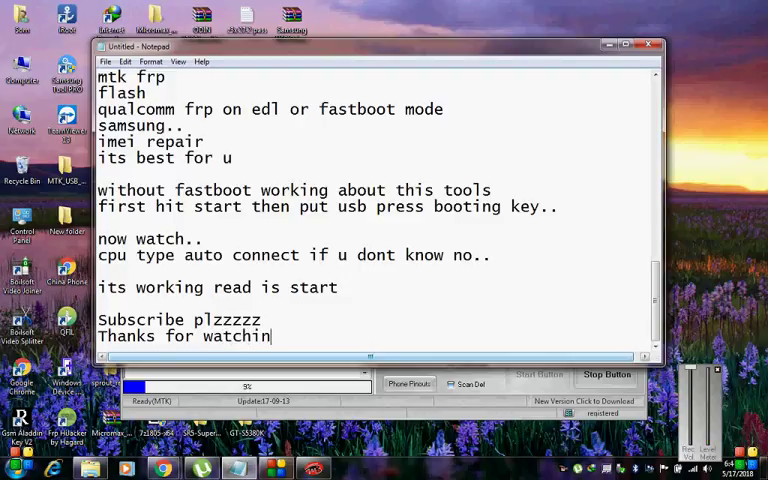
type("g..")
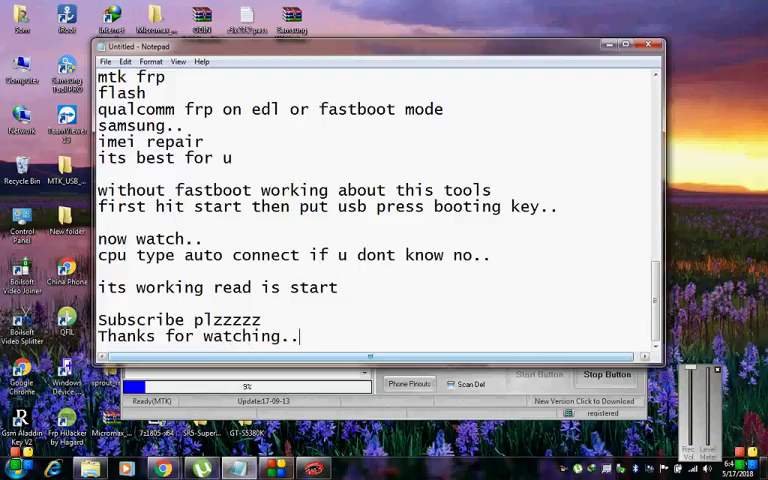
type(".")
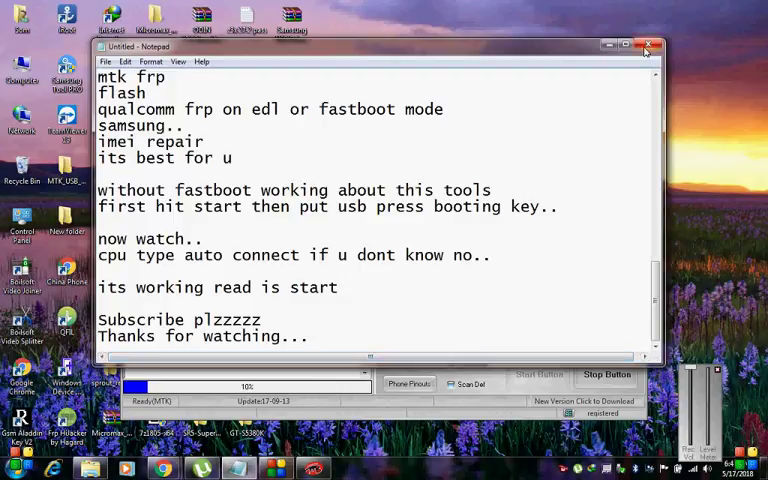